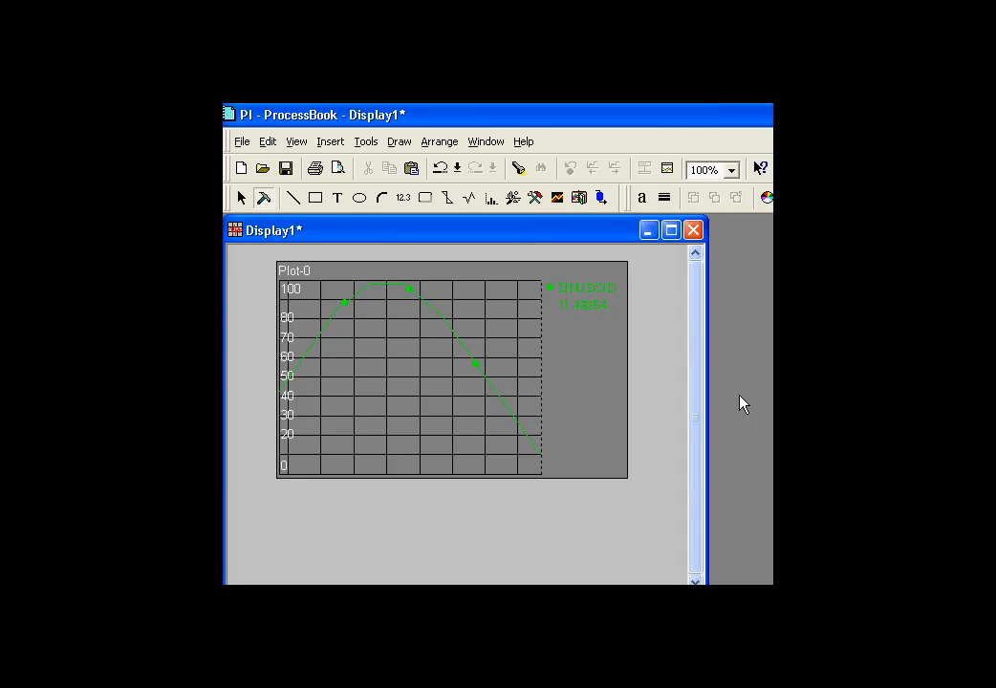
pyautogui.moveTo(533, 373)
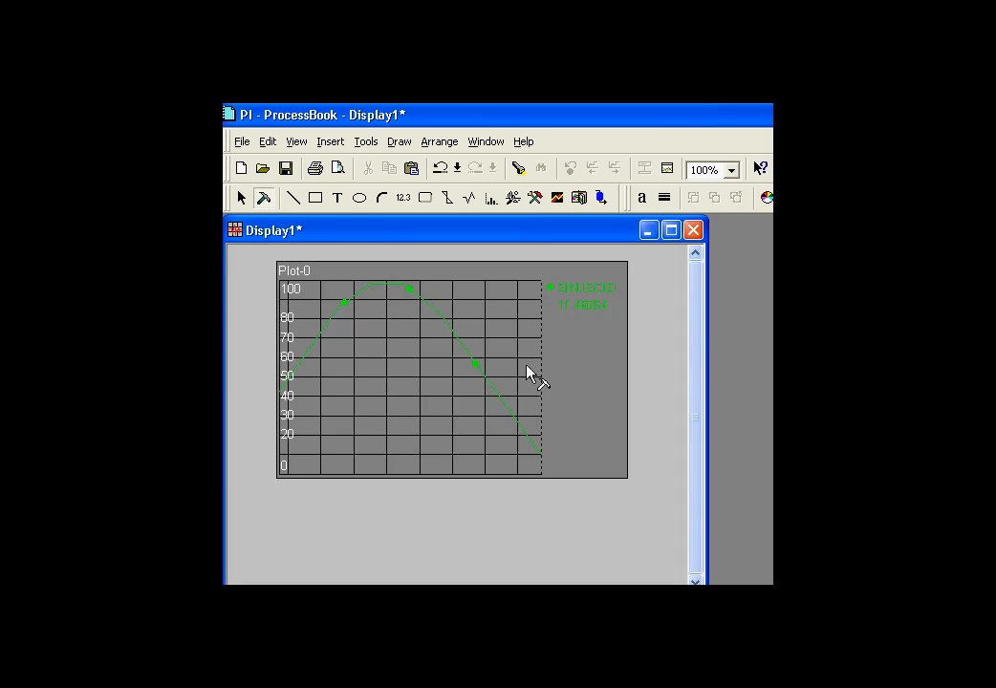
pyautogui.moveTo(621, 306)
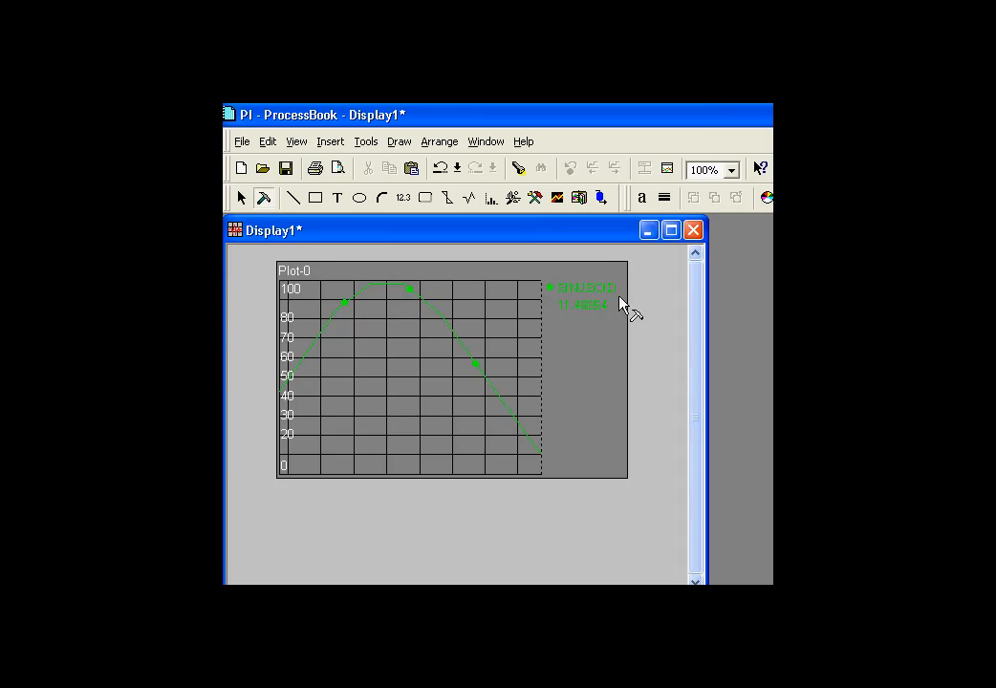
# Select the Plot-0 trend on Display1 for scripting.
pyautogui.click(583, 373)
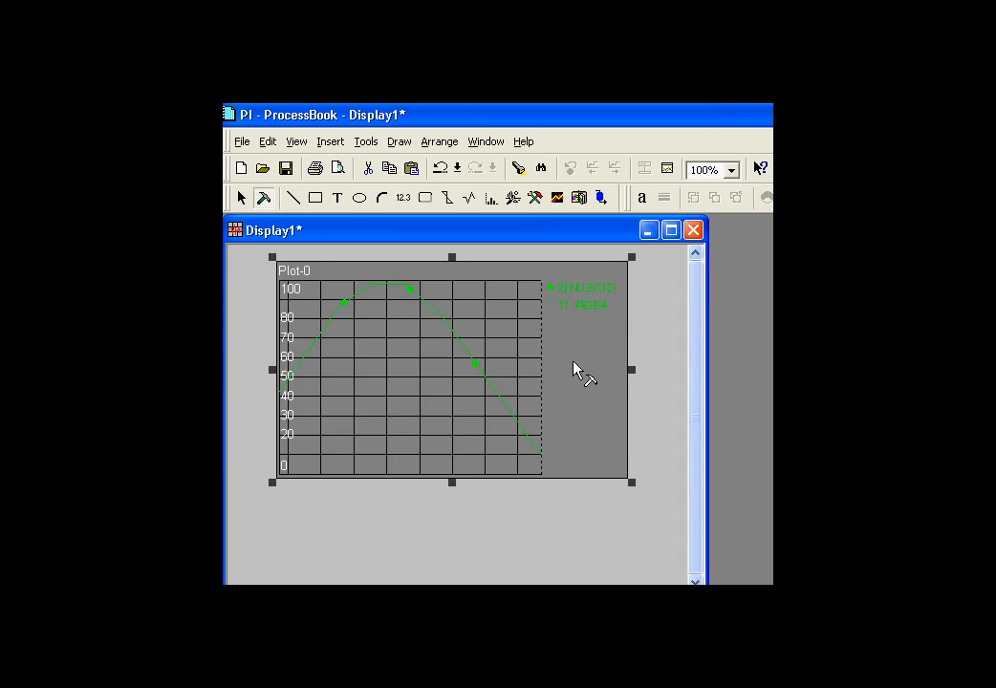
pyautogui.moveTo(578, 363)
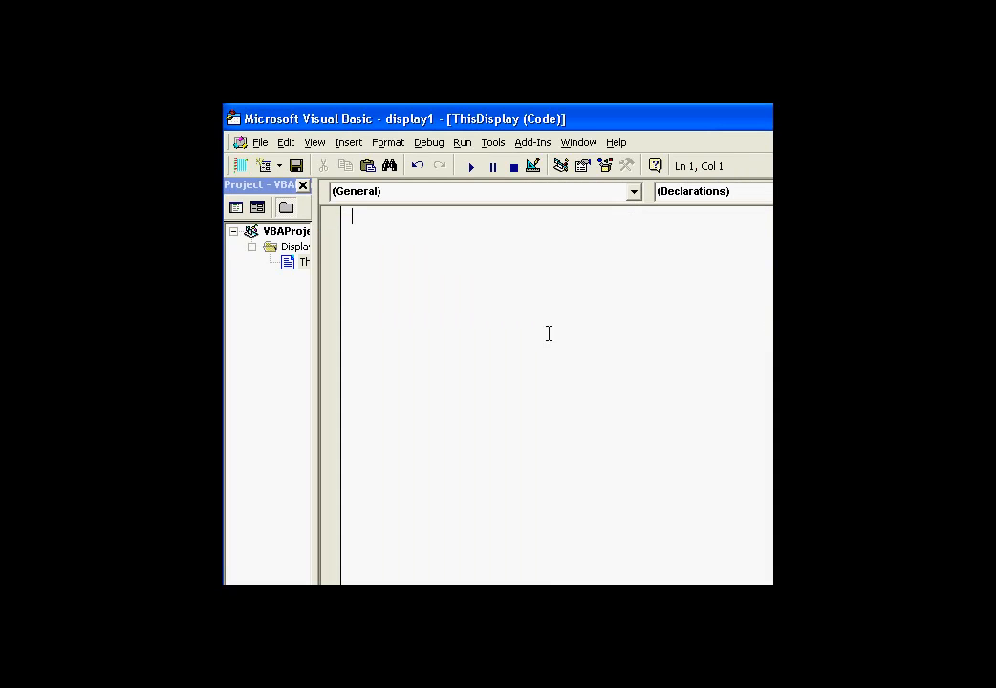
pyautogui.moveTo(403, 229)
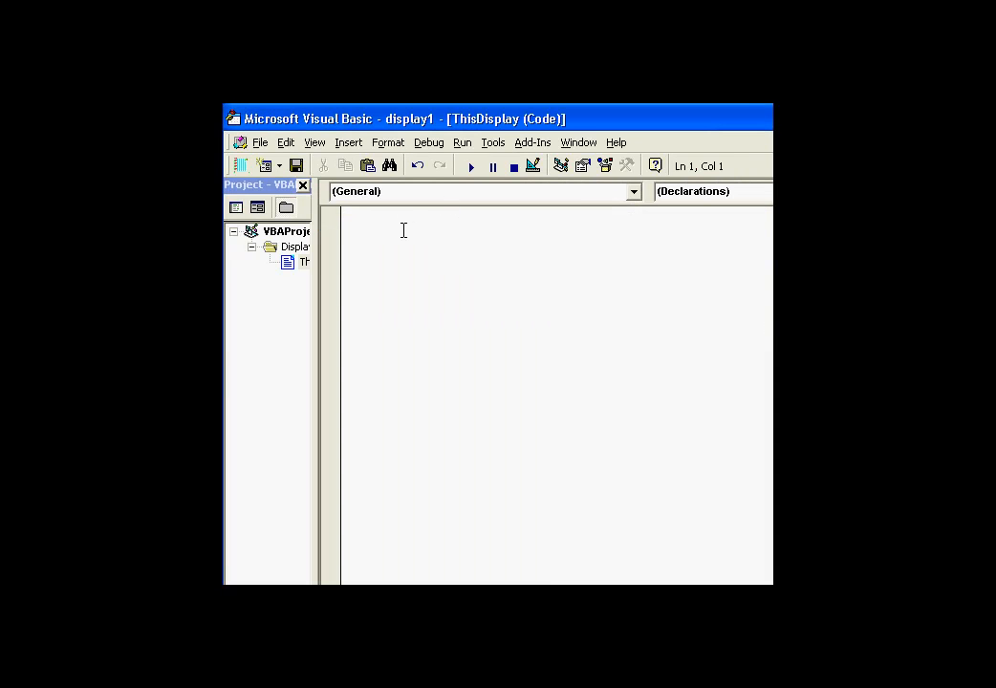
# Write Sub test1() with MsgBox (ThisDisplay.Trend.StartTime), then return to the display.
pyautogui.write('SUB')
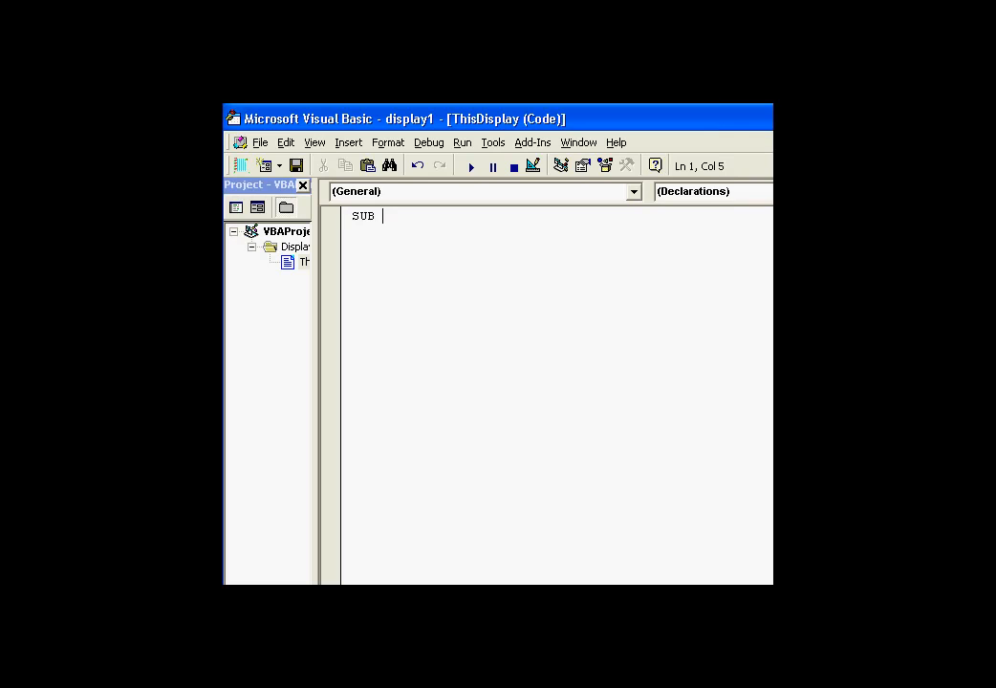
pyautogui.write('test1()')
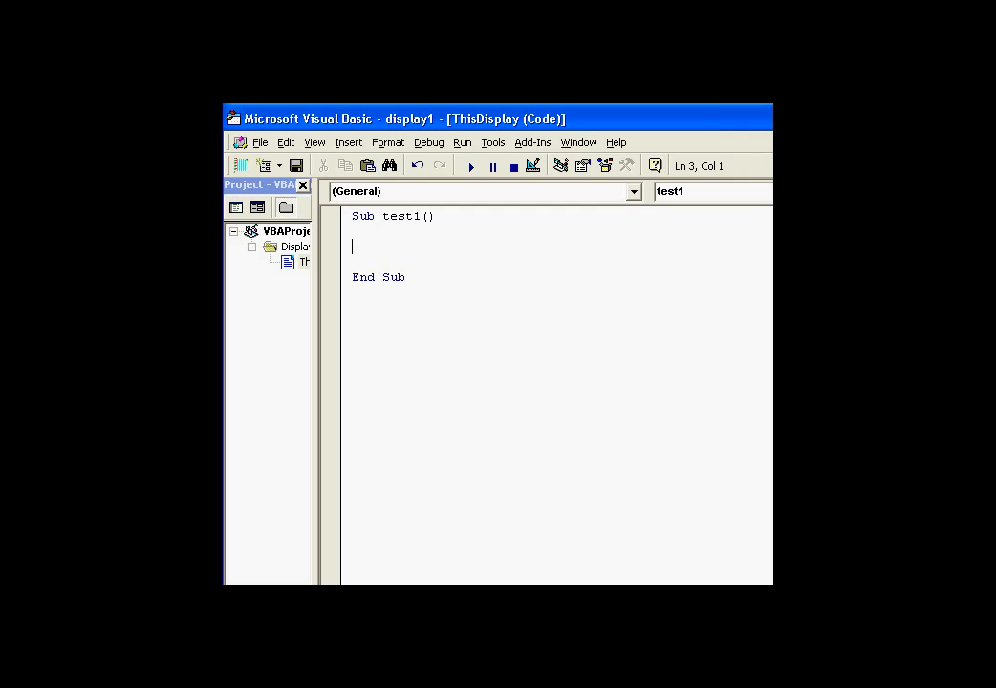
pyautogui.write('msgbox')
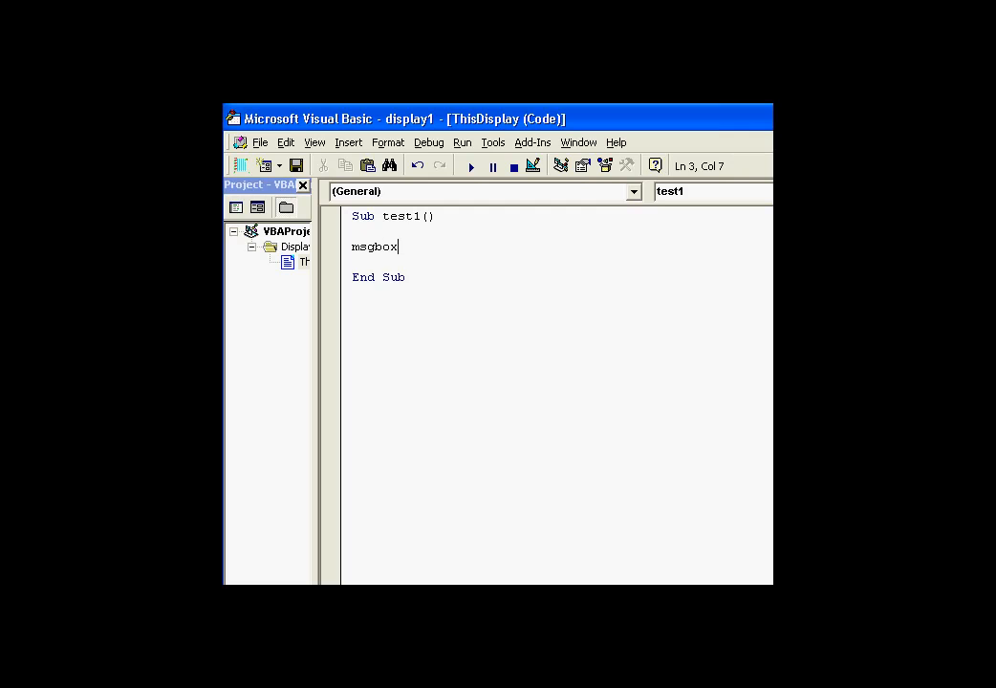
pyautogui.write('(')
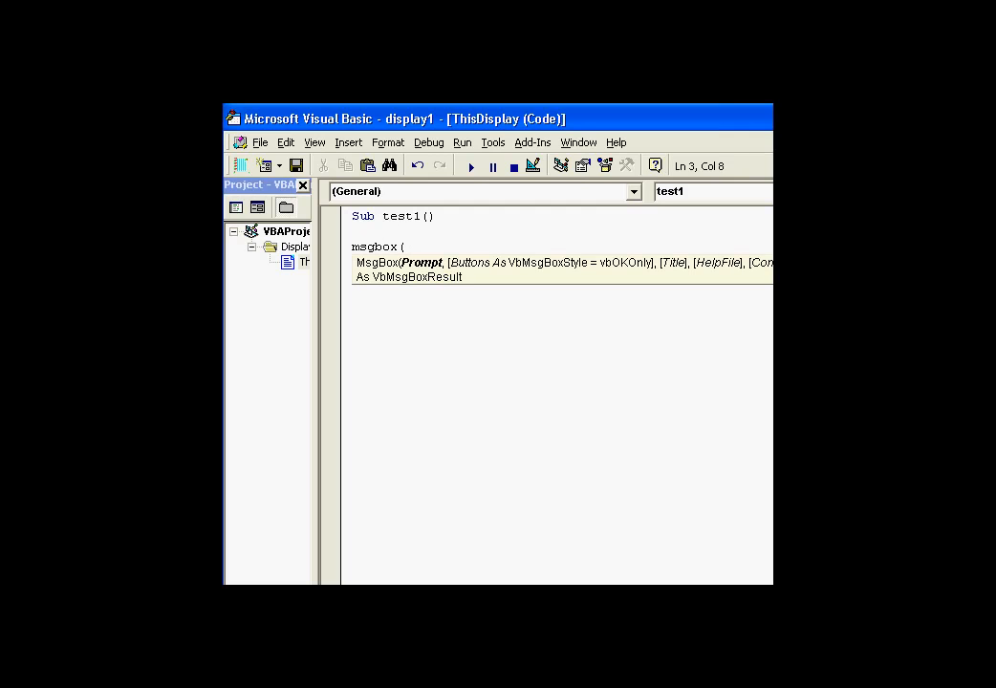
pyautogui.write('thisdisplay.tre')
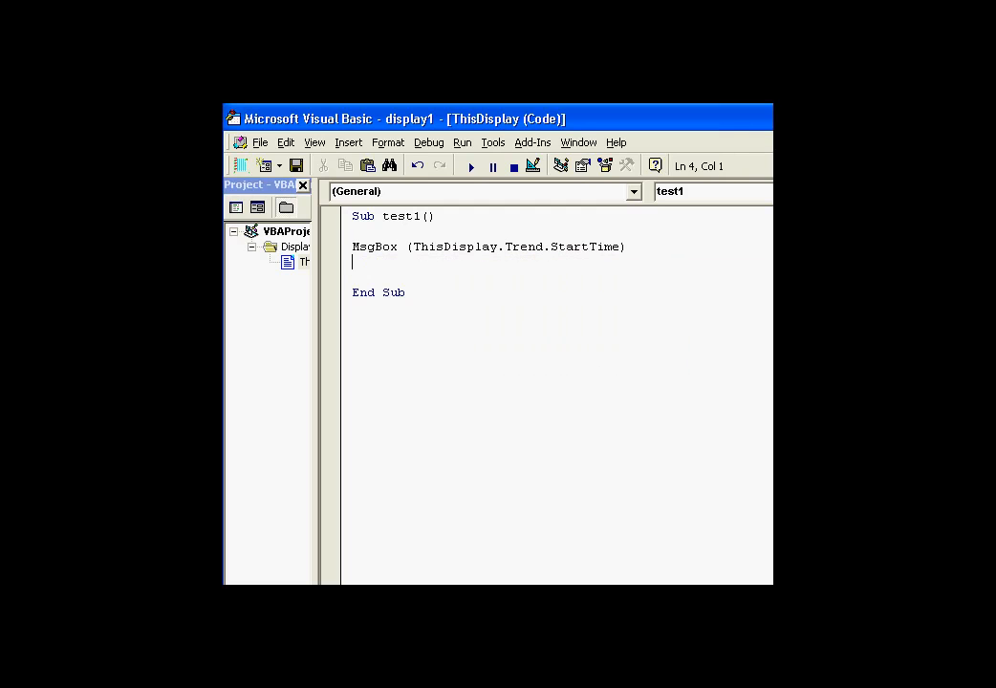
pyautogui.click(243, 165)
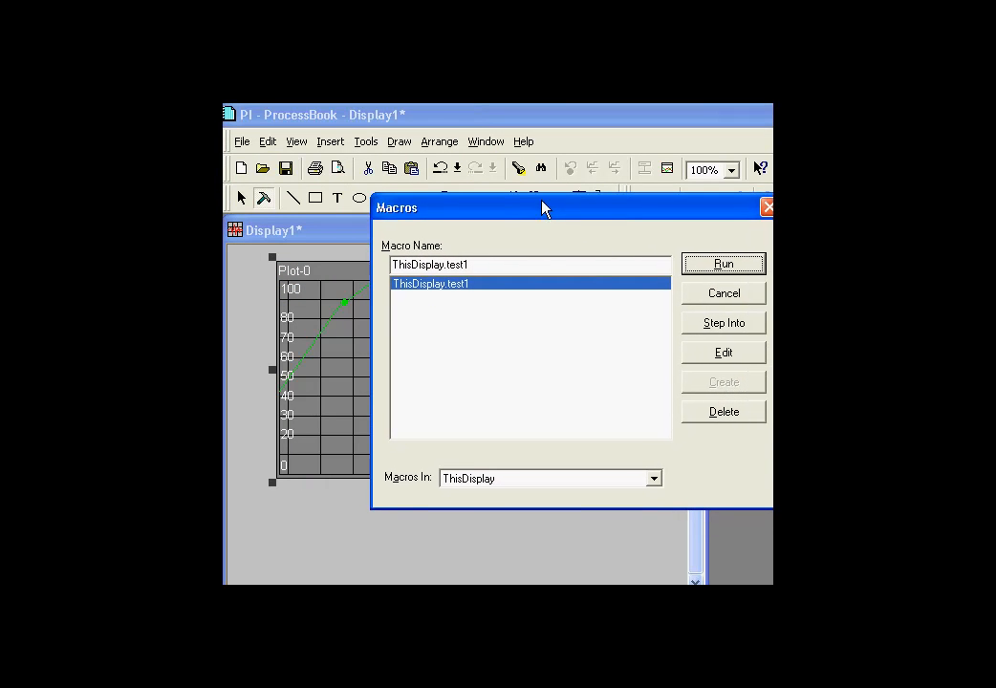
# Run test1 and confirm it reports the trend start time as *-8 Hour.
pyautogui.click(722, 263)
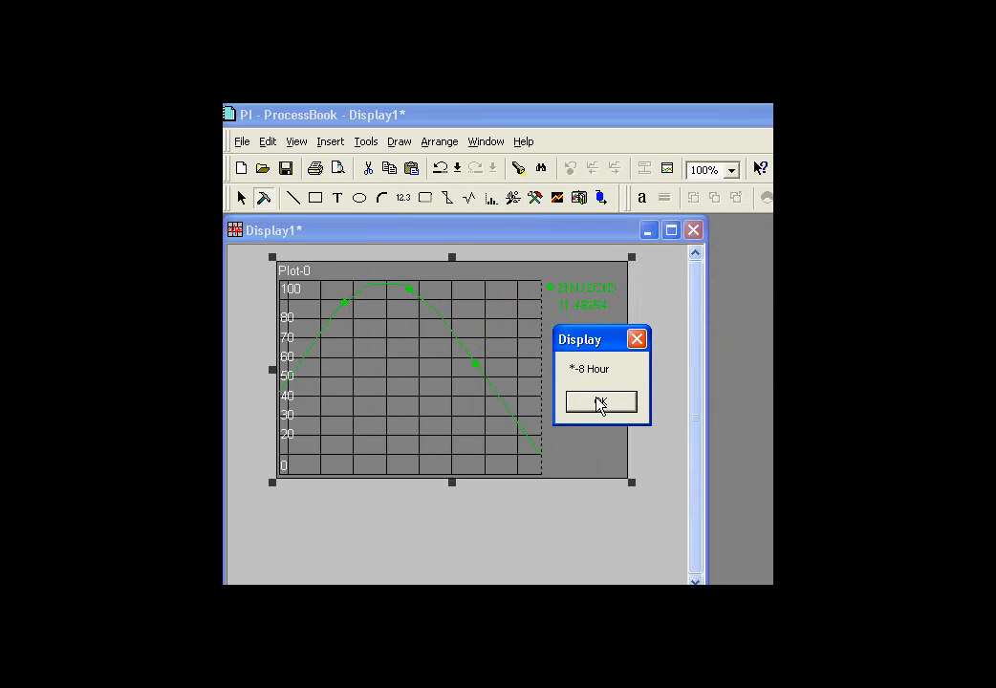
pyautogui.click(600, 400)
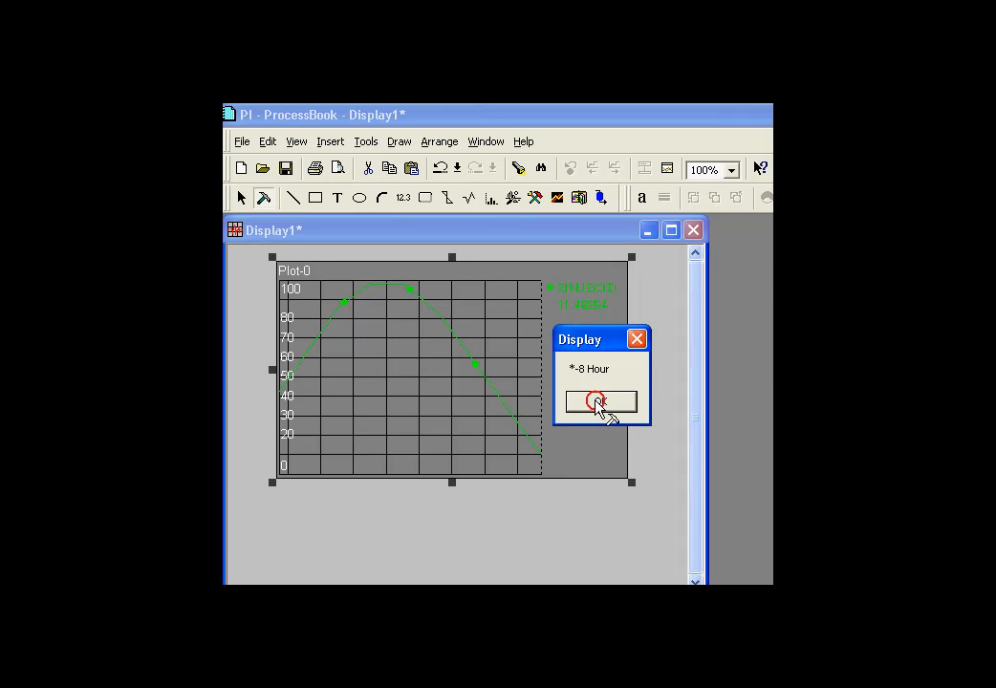
pyautogui.click(600, 401)
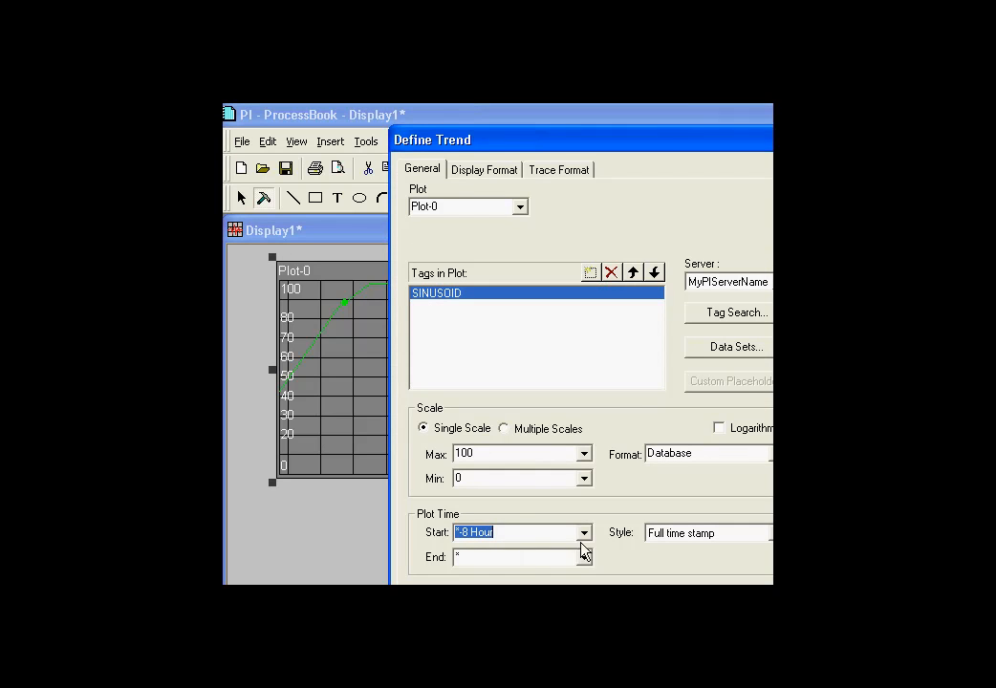
# Change the trend start to *-1 Day and rerun test1, which reports *-1 Day.
pyautogui.click(584, 533)
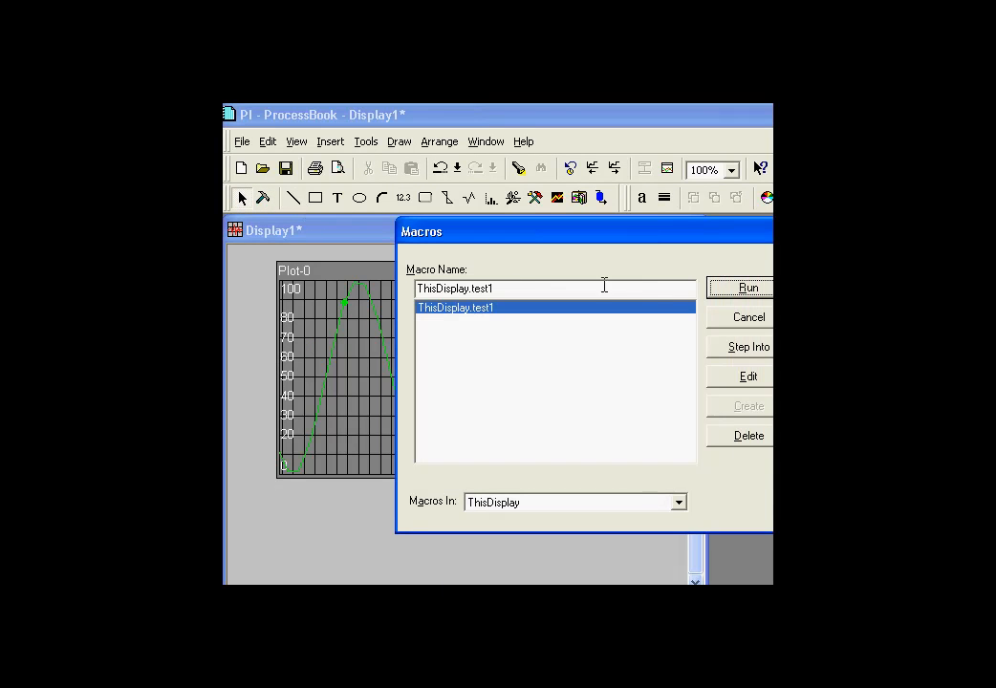
pyautogui.click(748, 287)
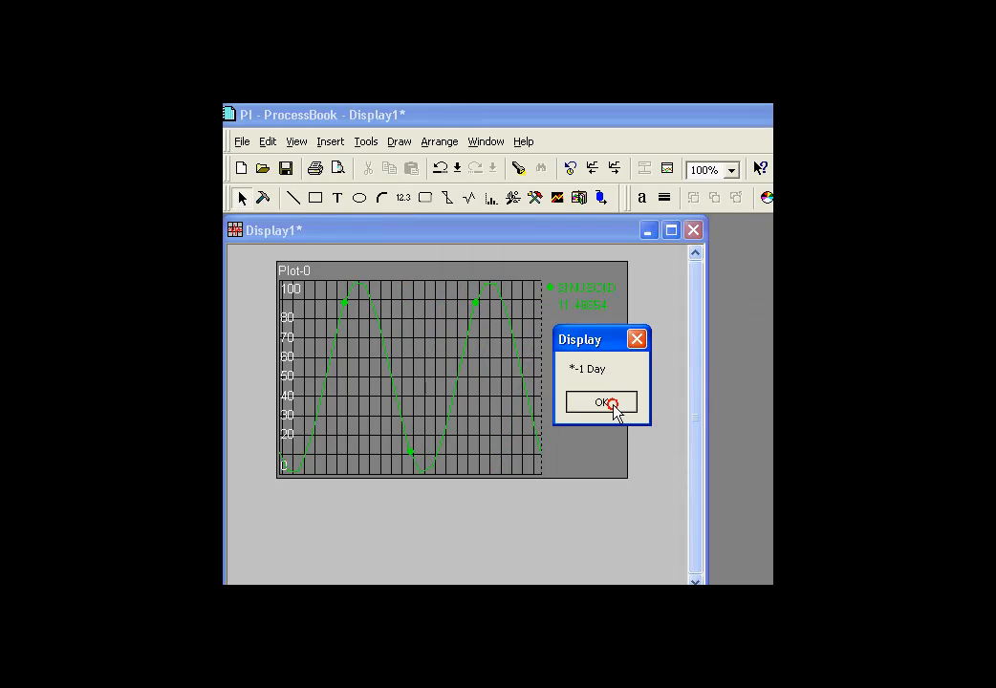
pyautogui.click(602, 401)
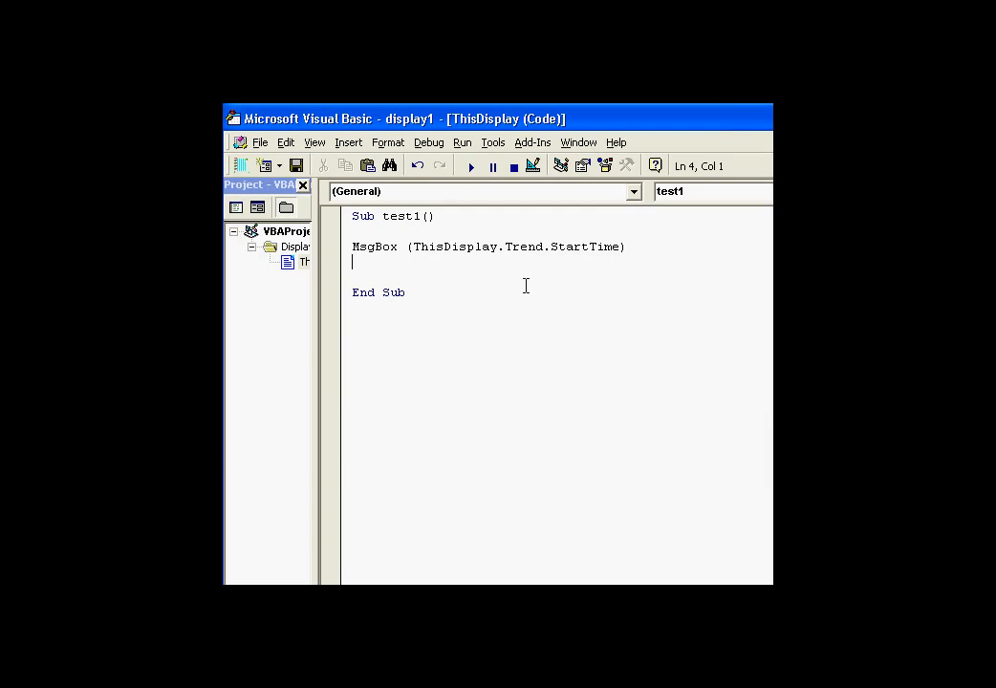
# Replace the MsgBox call with ThisDisplay.Trend.StartTime = "*-8d".
pyautogui.click(414, 247)
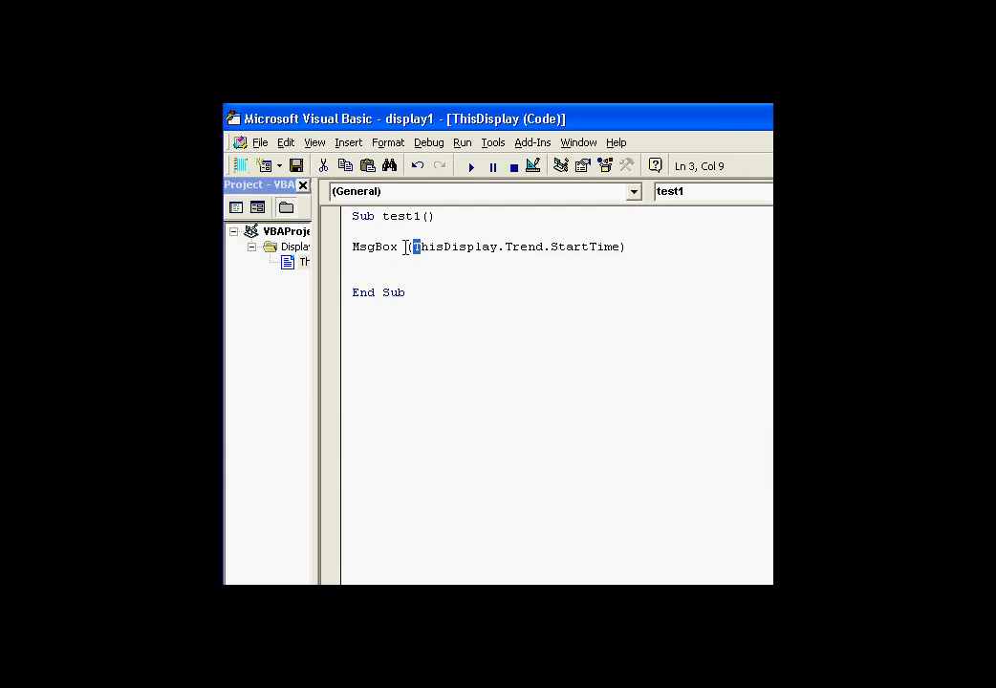
pyautogui.doubleClick(374, 247)
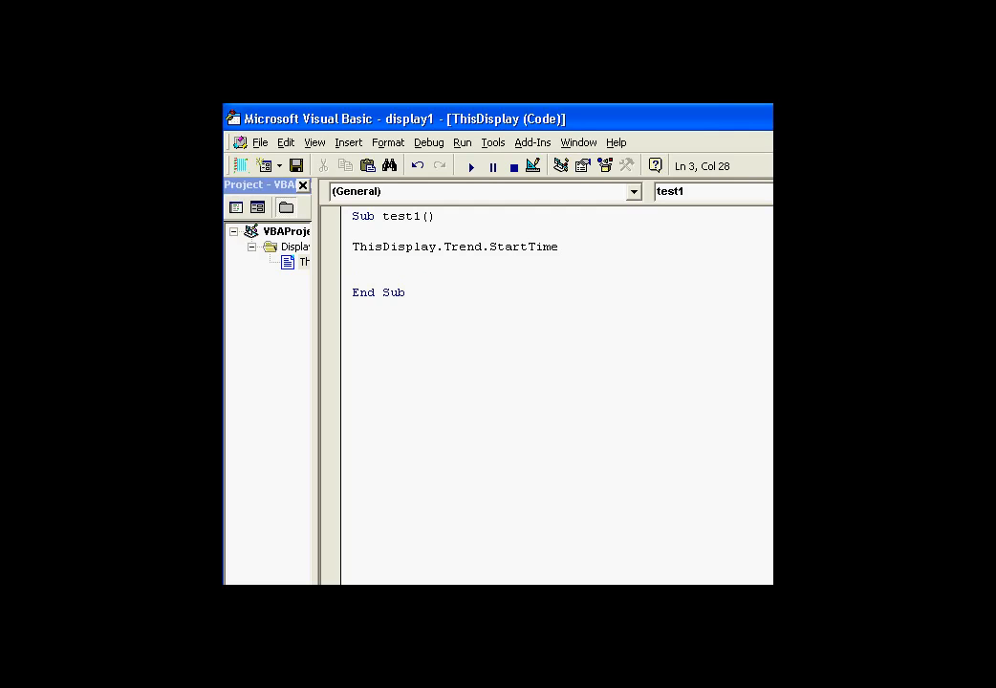
pyautogui.write('=')
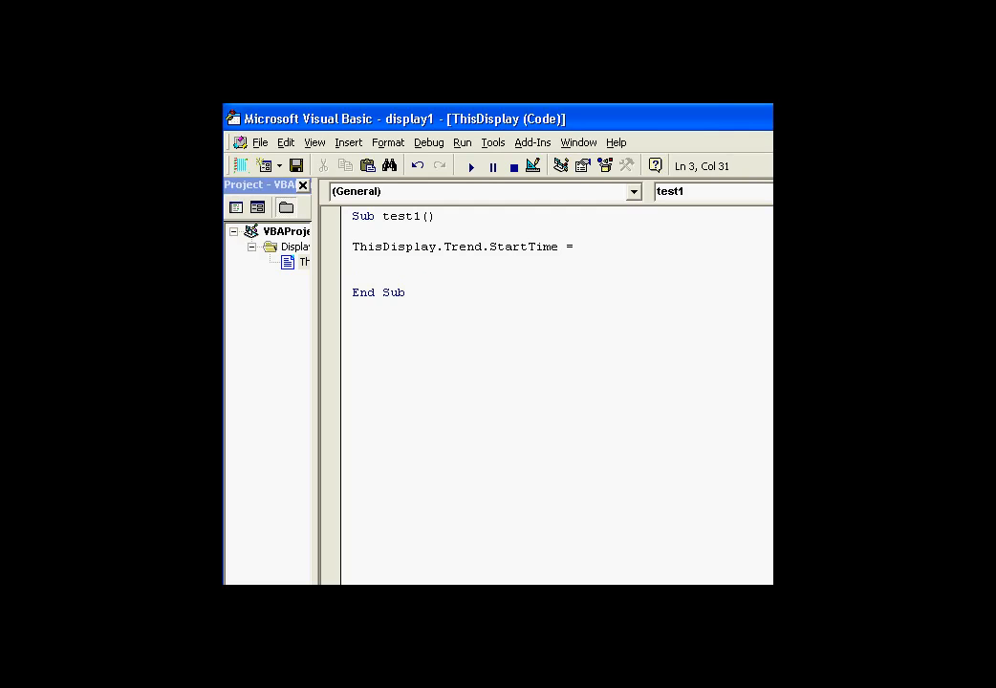
pyautogui.write('"*-')
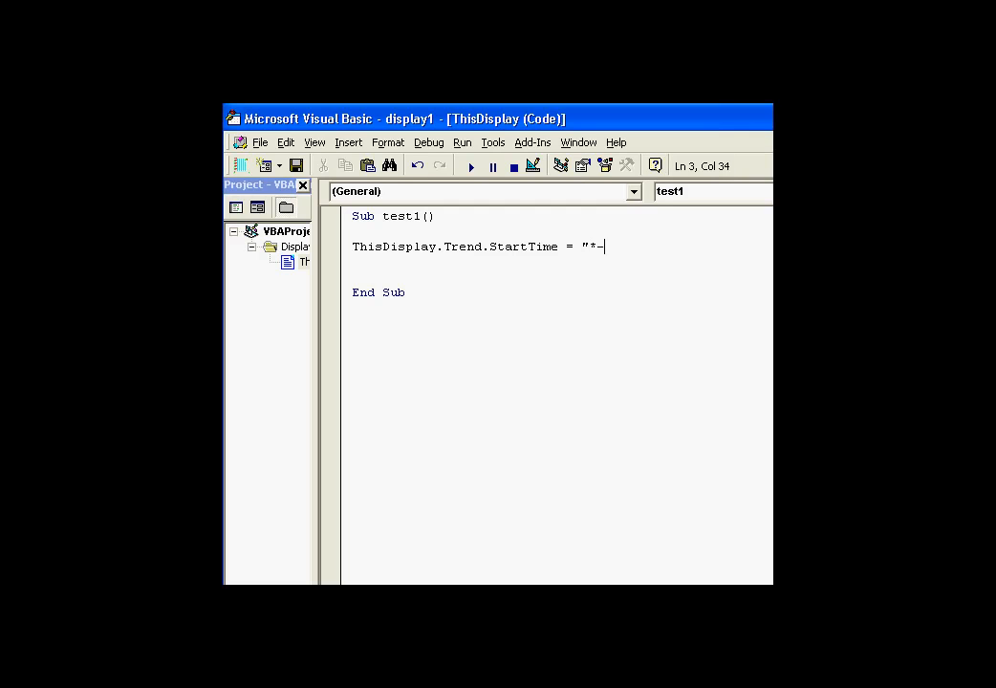
pyautogui.write('8d"')
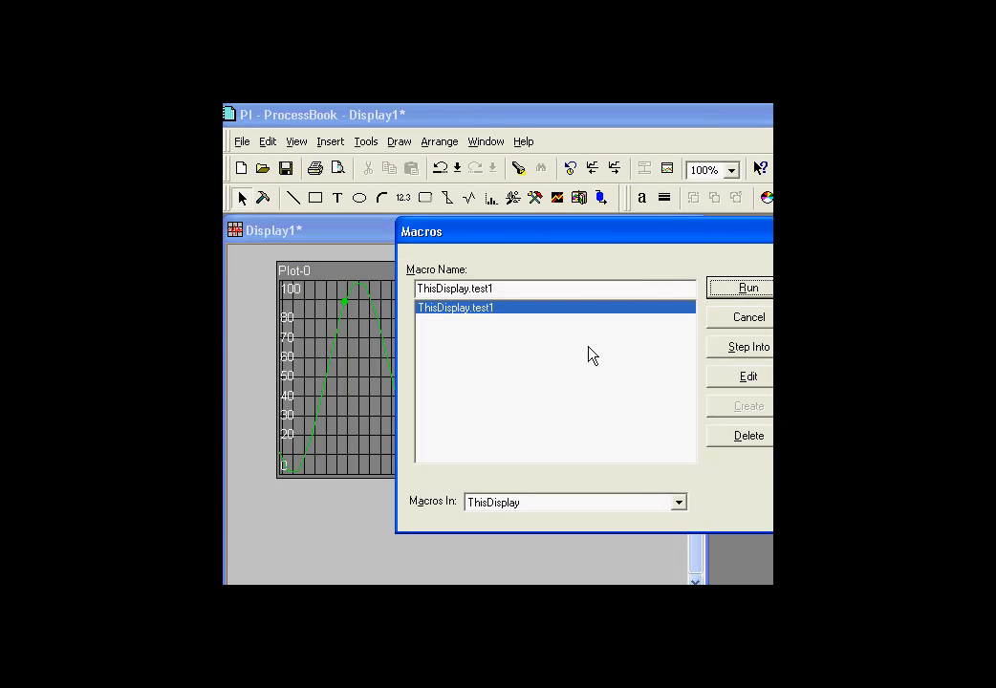
# Run the edited test1 and dismiss the invalid property assignment compile error.
pyautogui.click(748, 287)
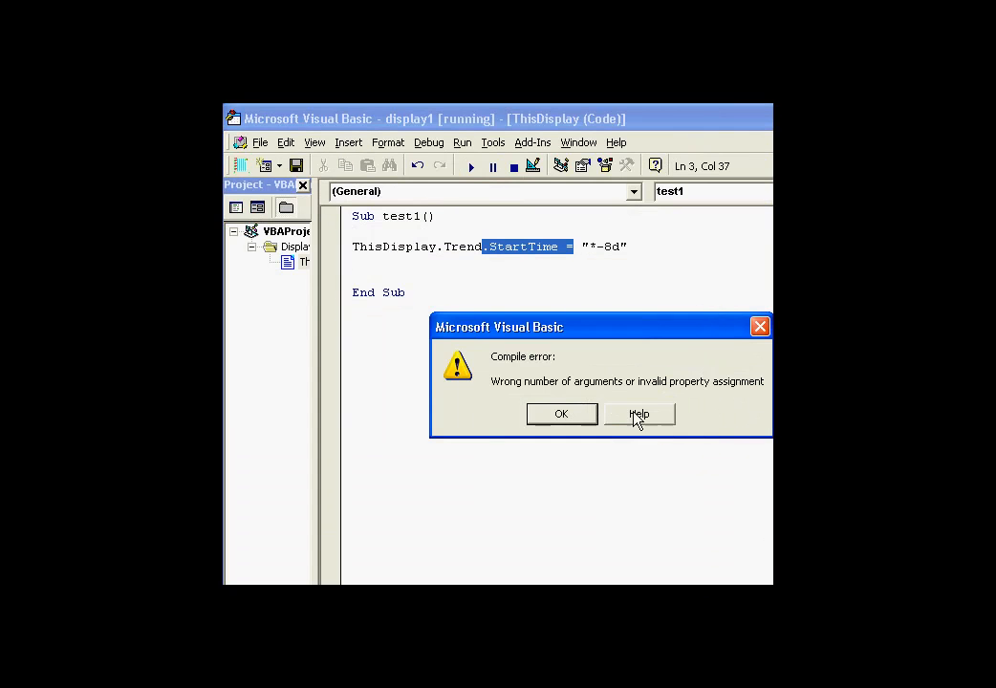
pyautogui.moveTo(605, 426)
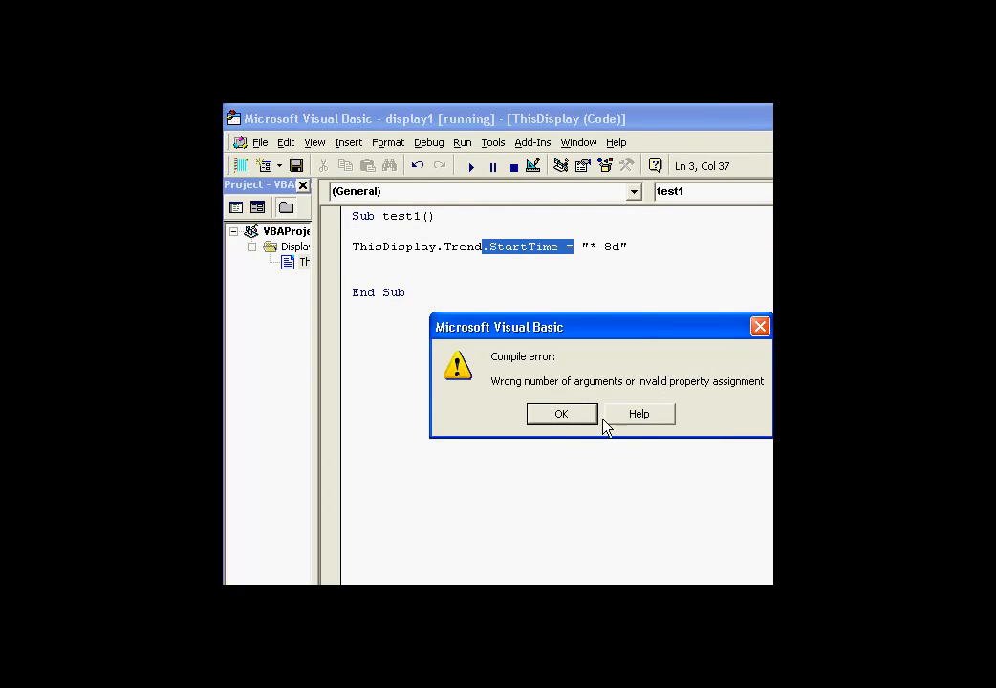
pyautogui.click(561, 413)
pyautogui.write("'")
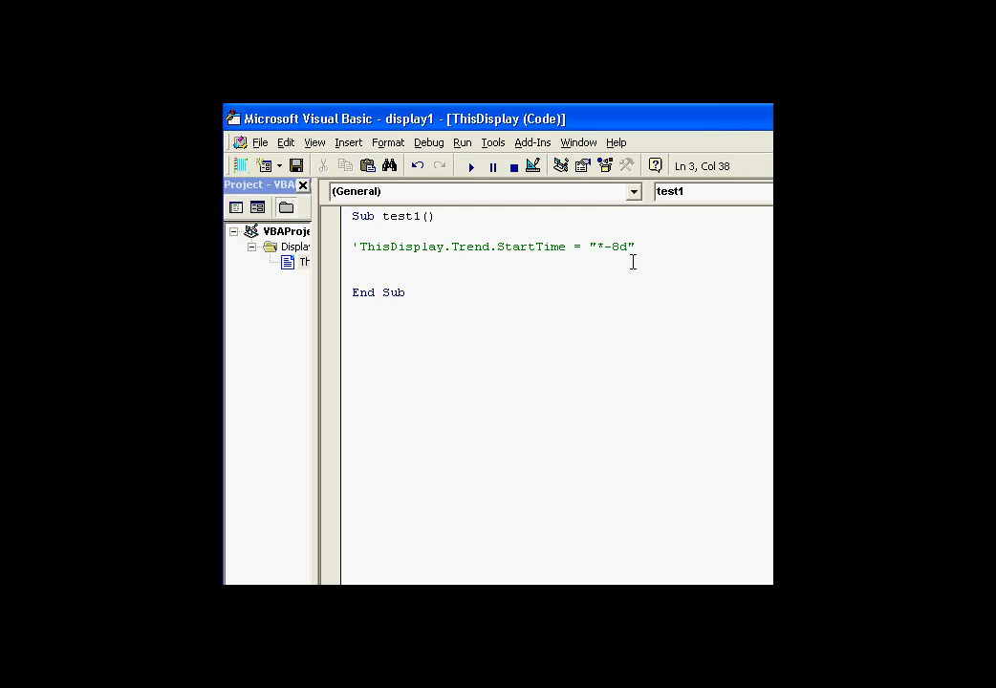
pyautogui.moveTo(344, 270)
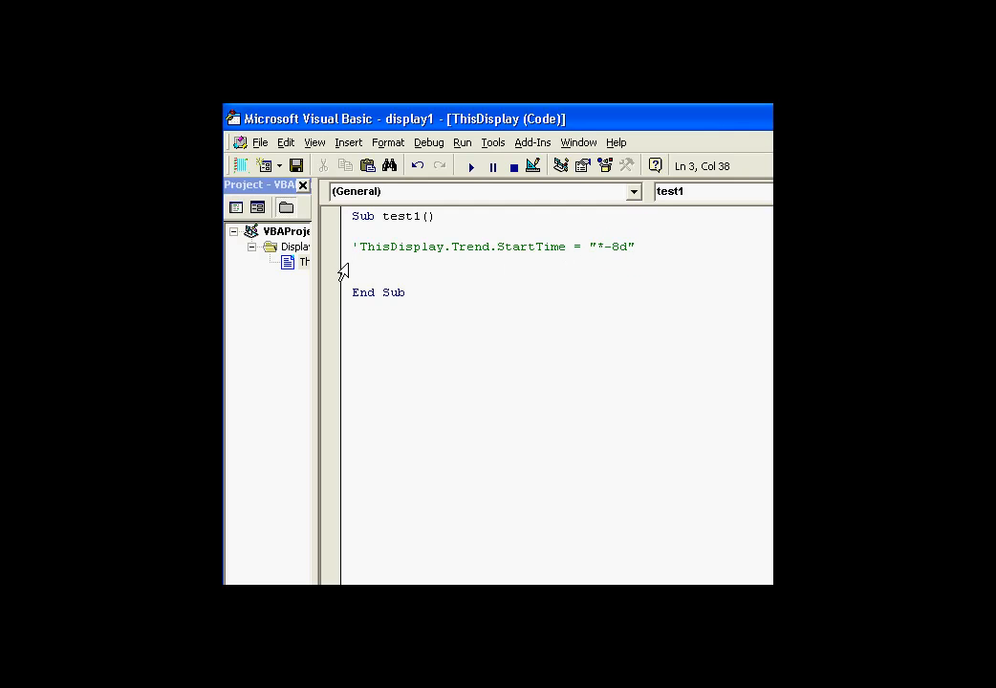
pyautogui.click(525, 289)
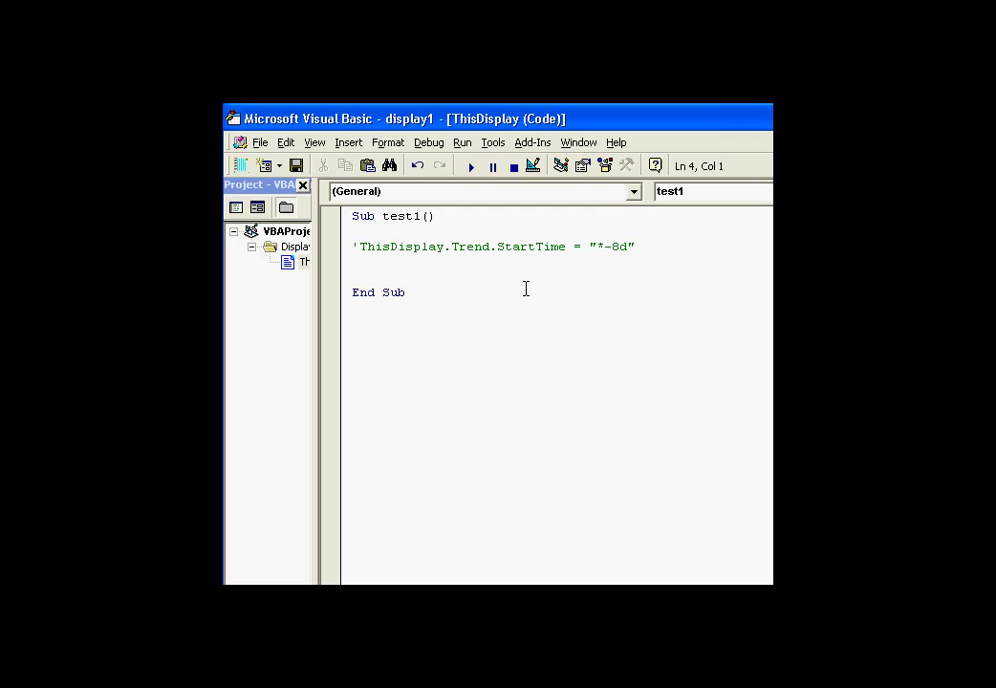
pyautogui.click(315, 141)
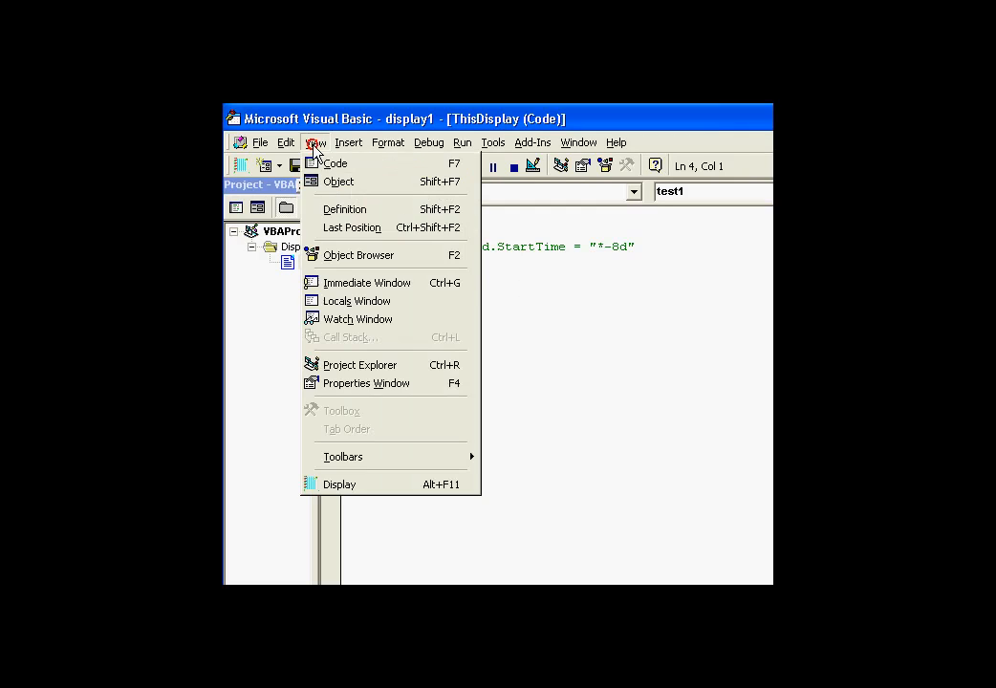
pyautogui.click(366, 382)
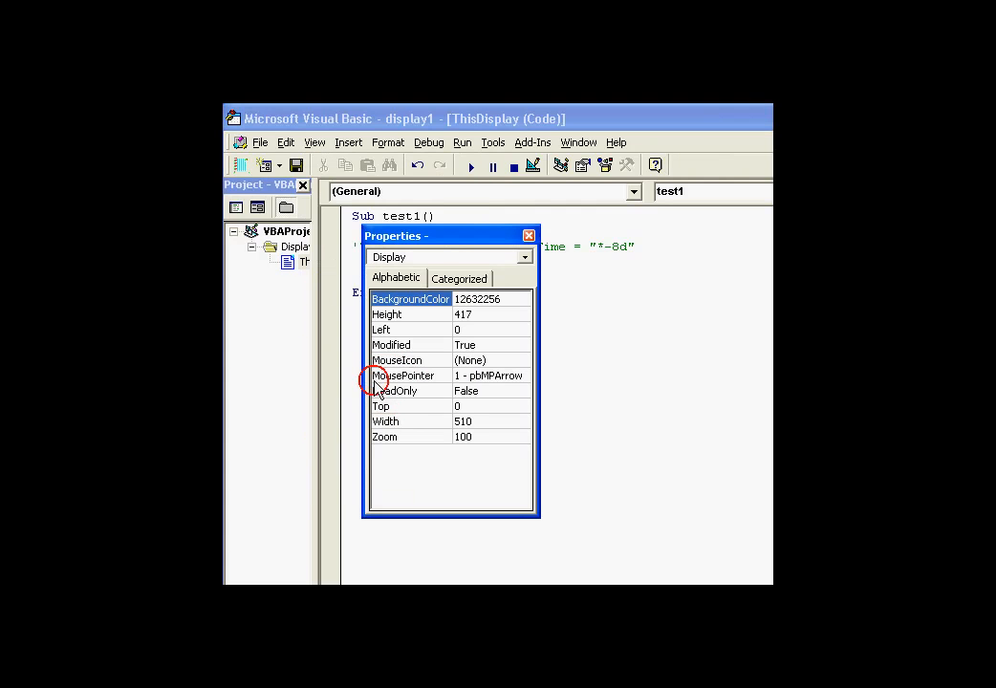
pyautogui.click(523, 256)
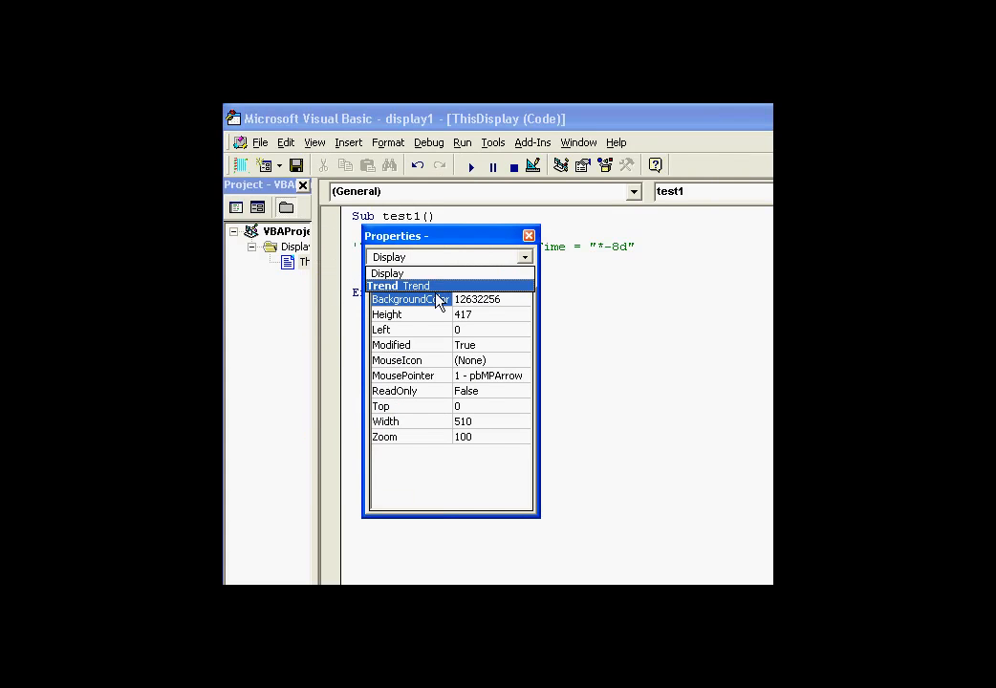
pyautogui.click(398, 286)
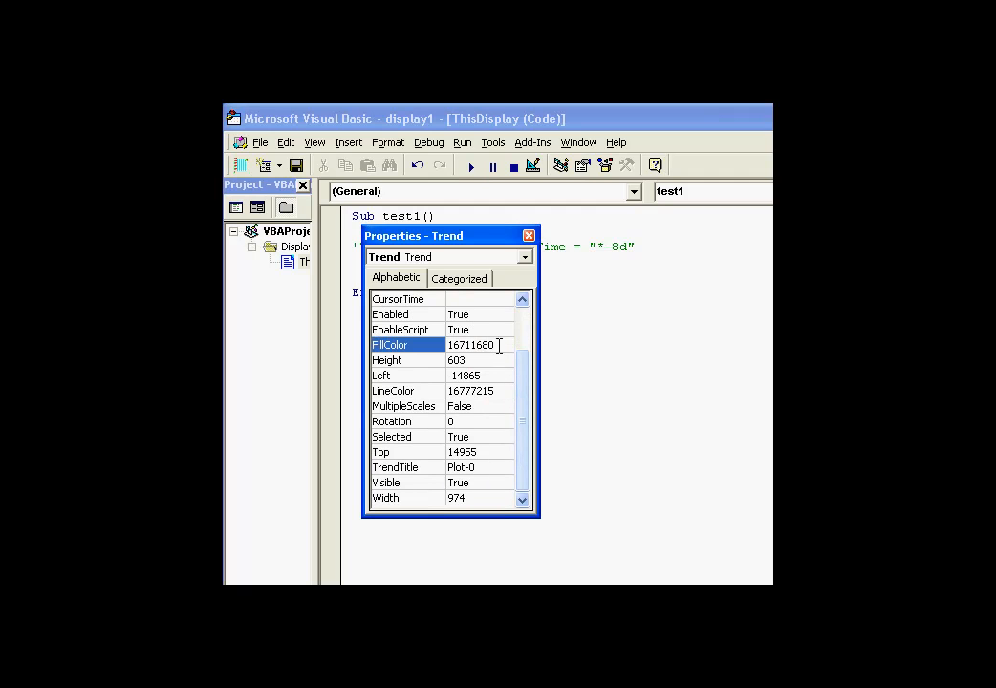
pyautogui.moveTo(504, 346)
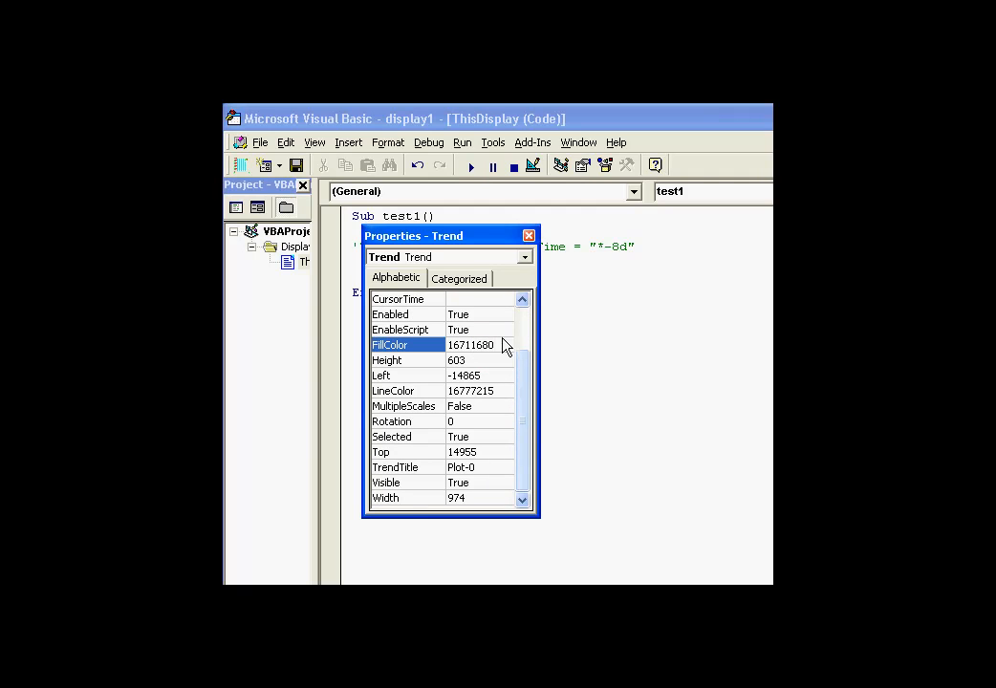
pyautogui.click(529, 236)
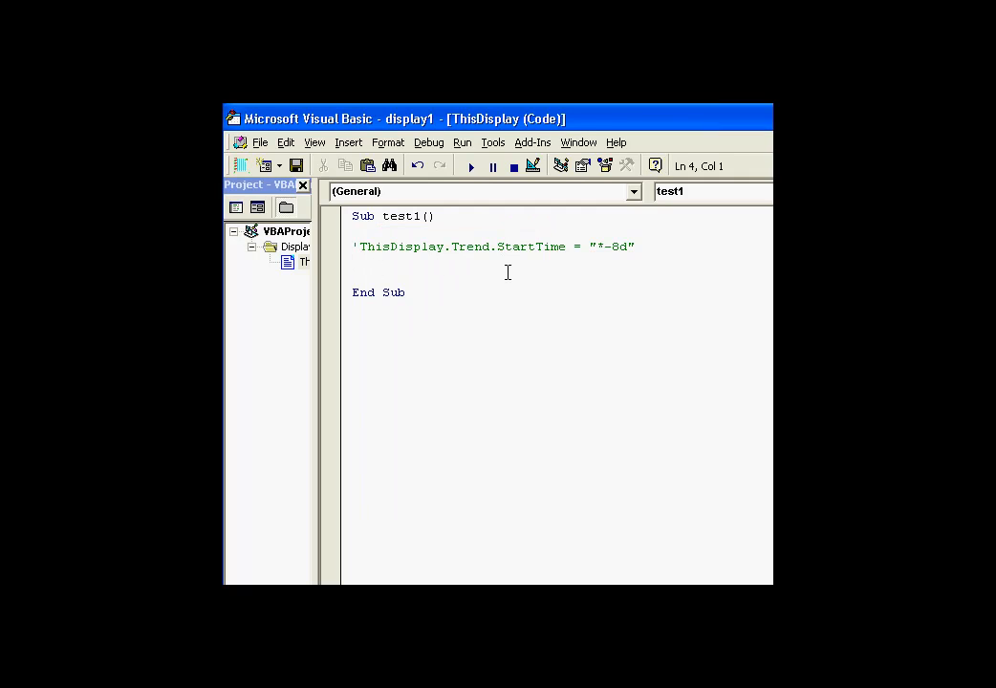
pyautogui.moveTo(590, 247)
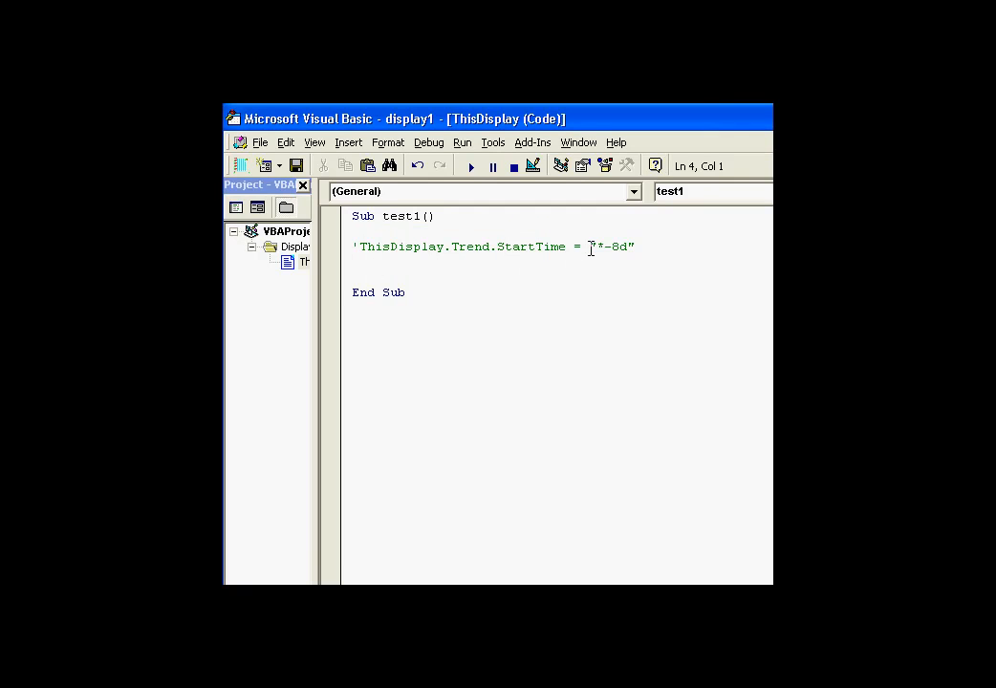
# Add a test1 line calling ThisDisplay.Trend.SetStartAndEndTime with "*-8d" and "*".
pyautogui.click(424, 268)
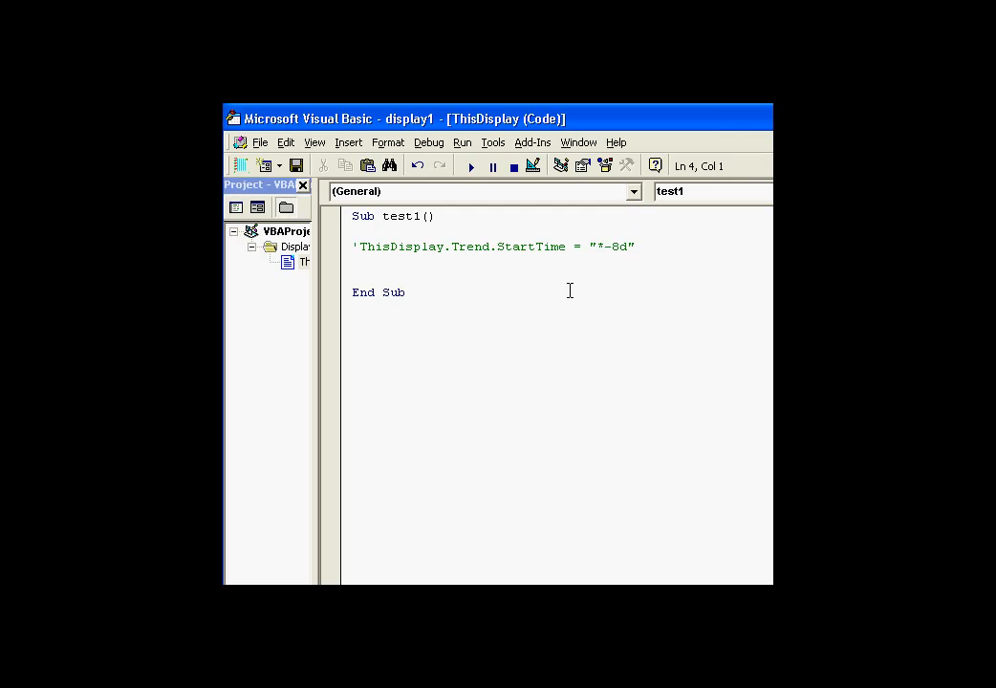
pyautogui.write('thisdisplay.Trend.')
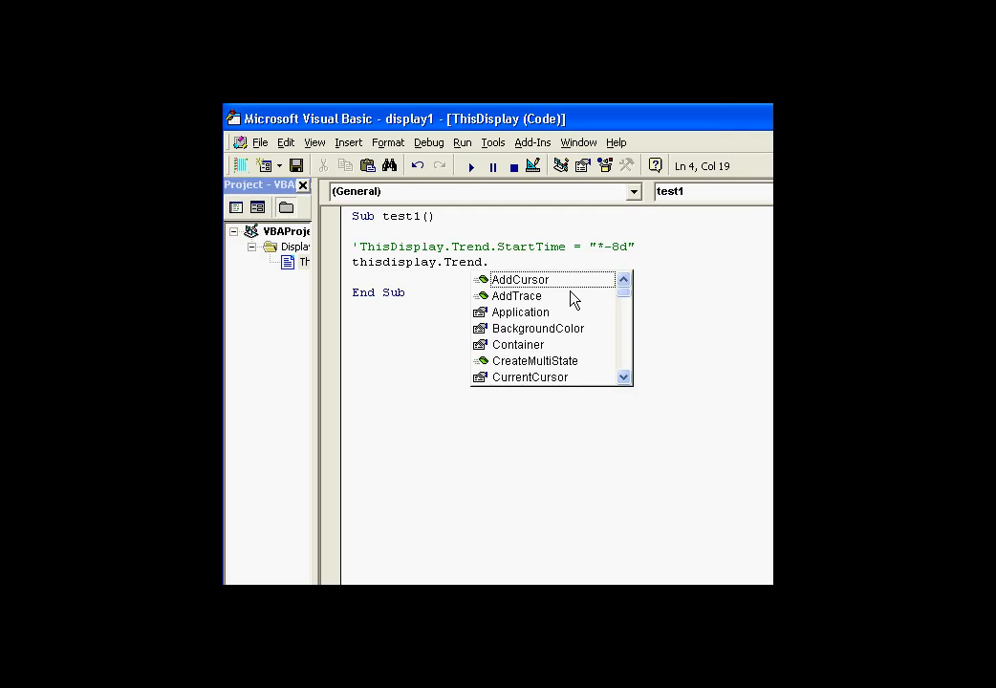
pyautogui.write('st')
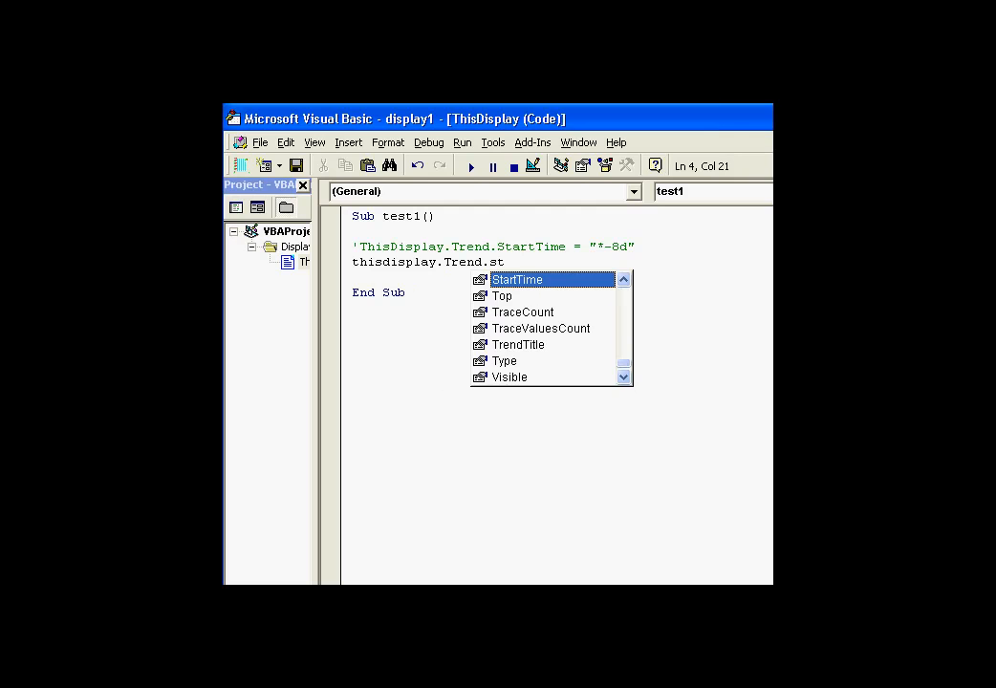
pyautogui.write('tt')
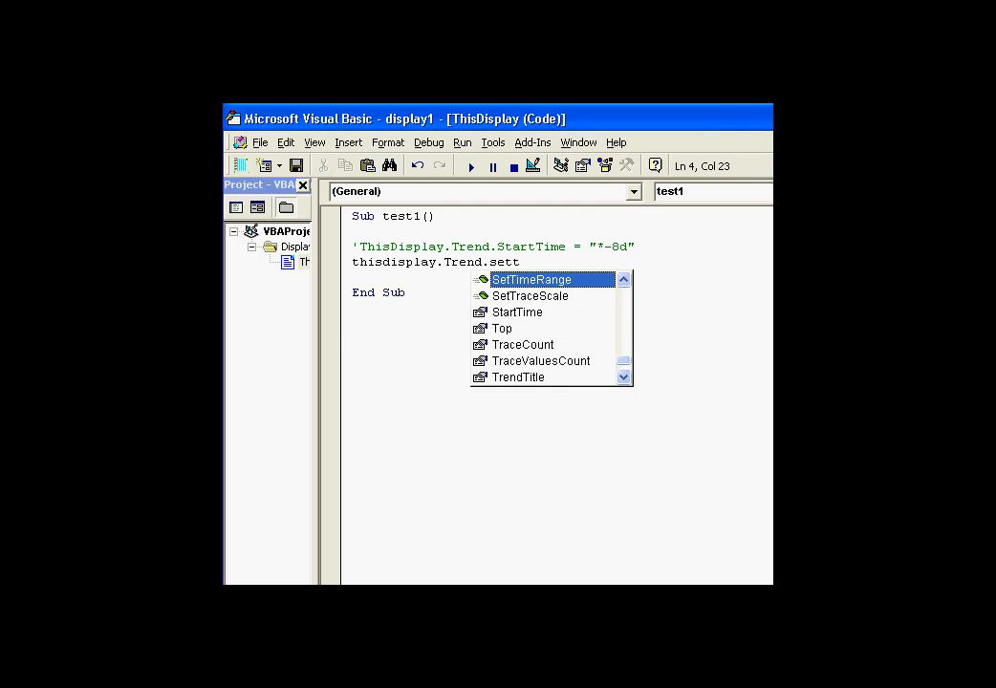
pyautogui.press('Backspace')
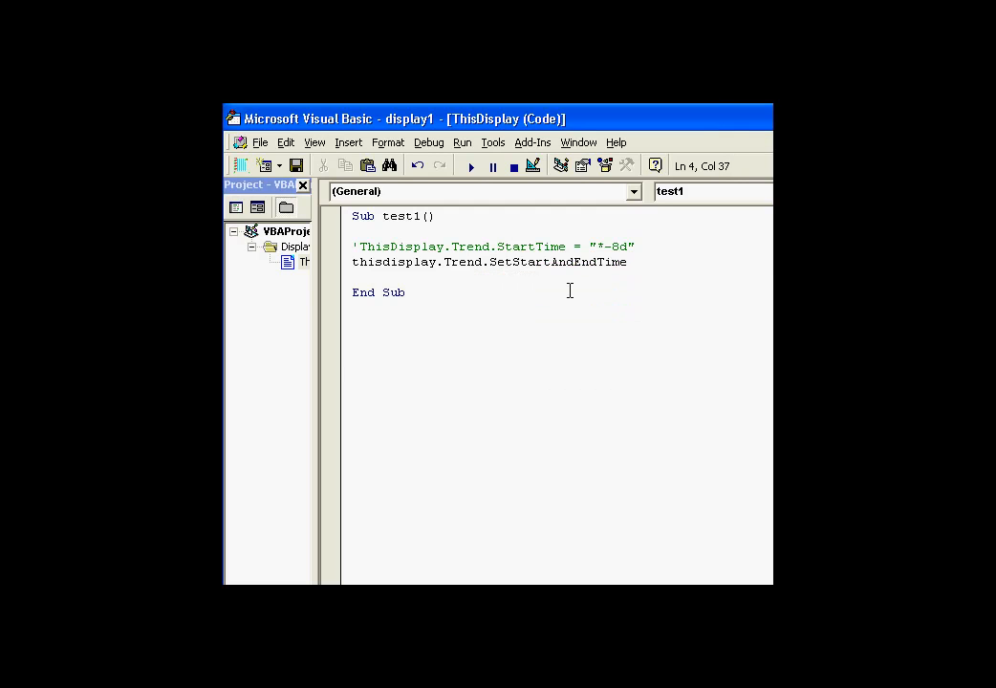
pyautogui.write('(')
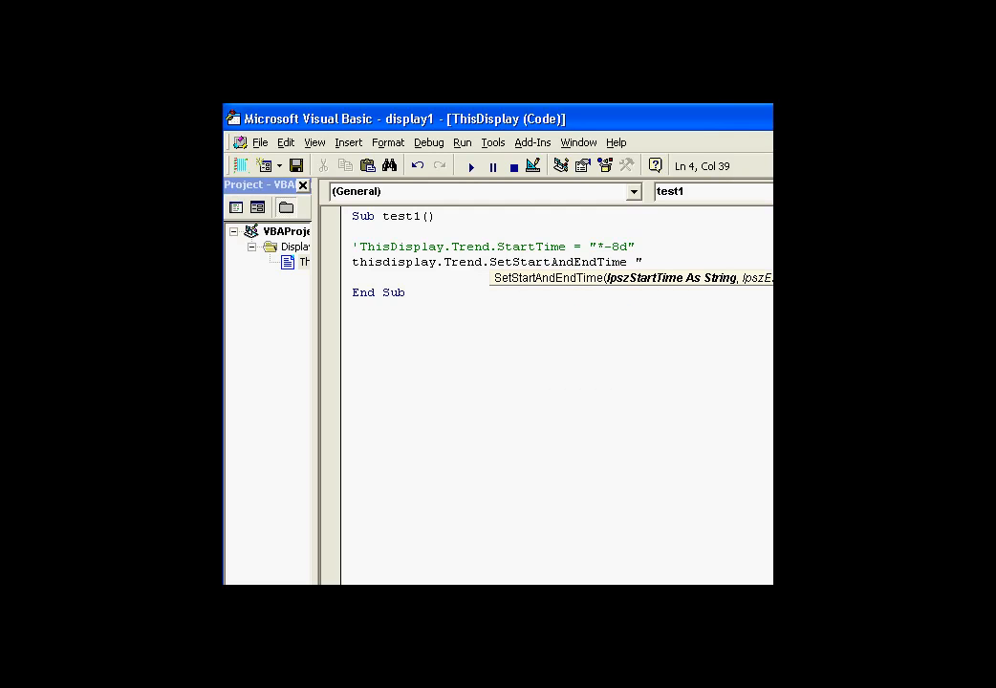
pyautogui.write('"*-8d","*')
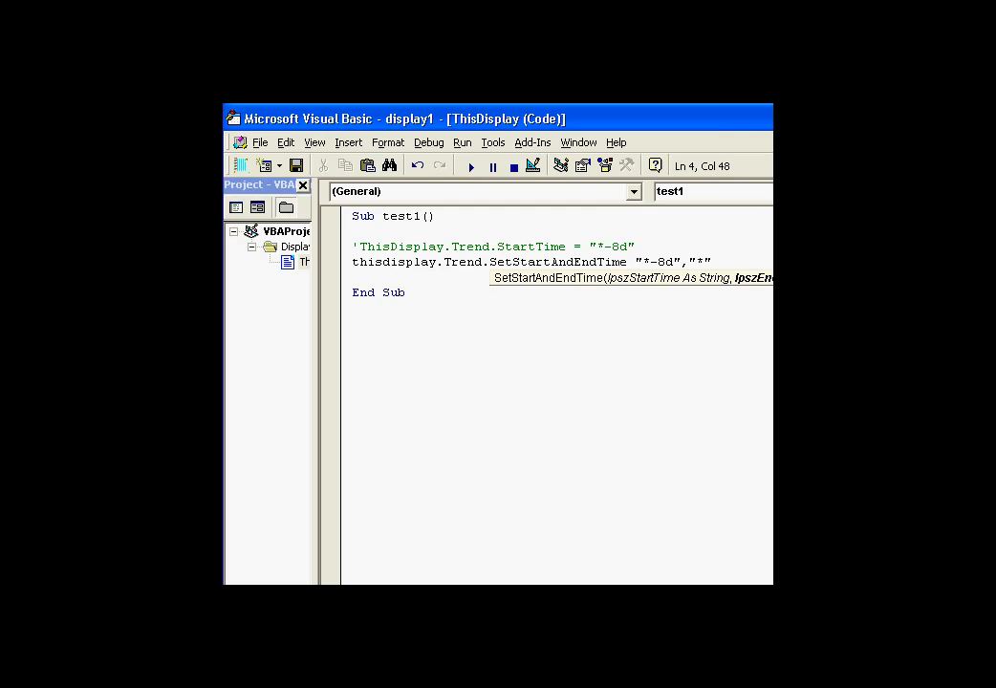
pyautogui.press('Return')
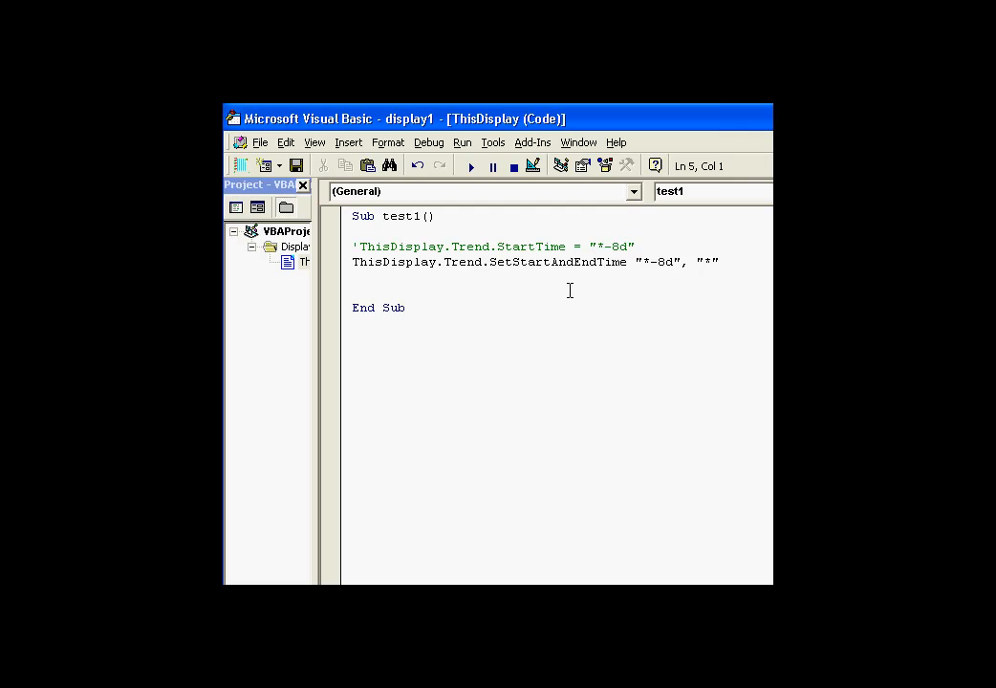
# Show the Immediate window and print application.LastErrorMessage.
pyautogui.click(315, 141)
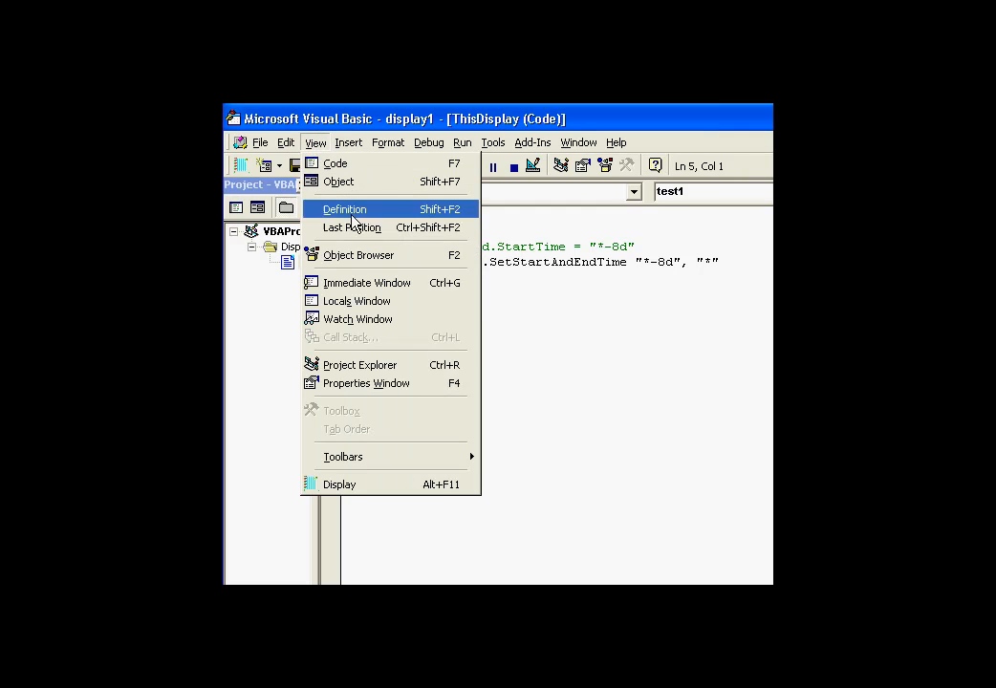
pyautogui.moveTo(367, 282)
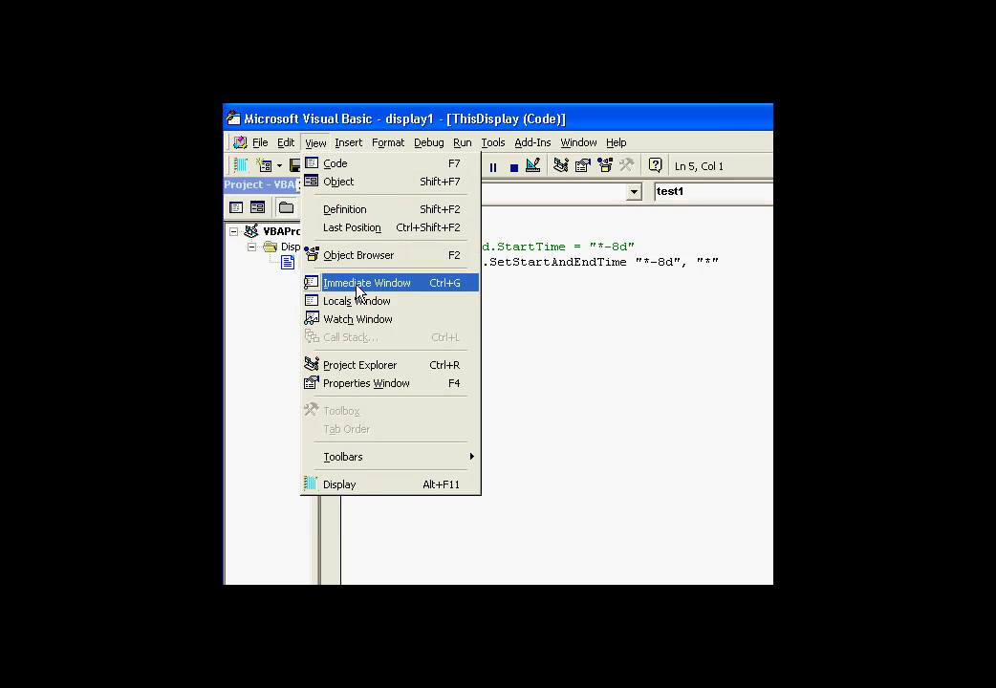
pyautogui.click(367, 282)
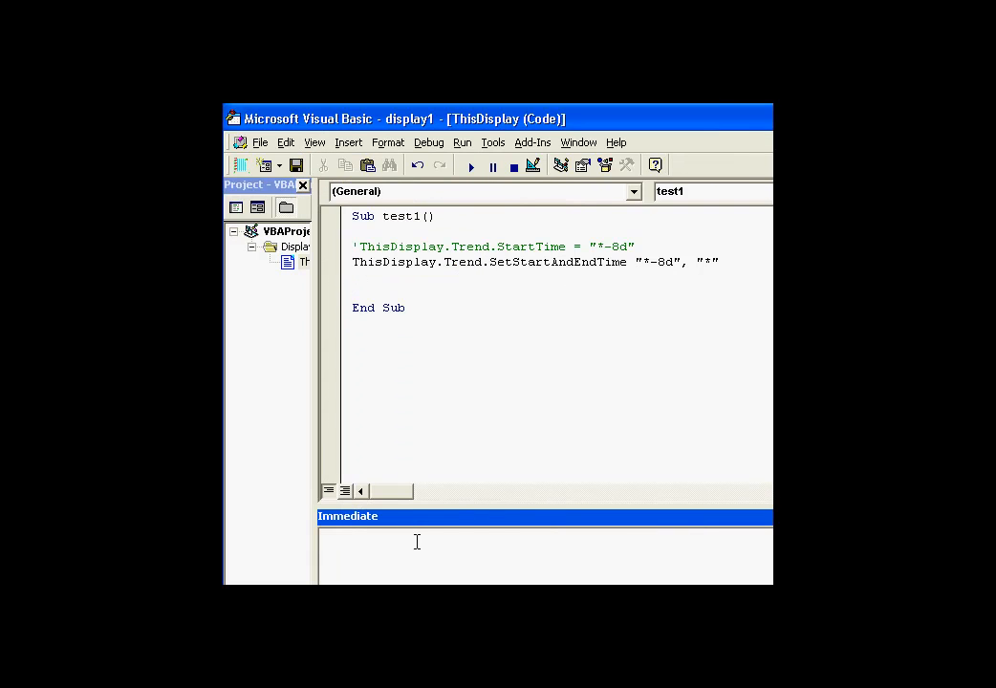
pyautogui.write('print')
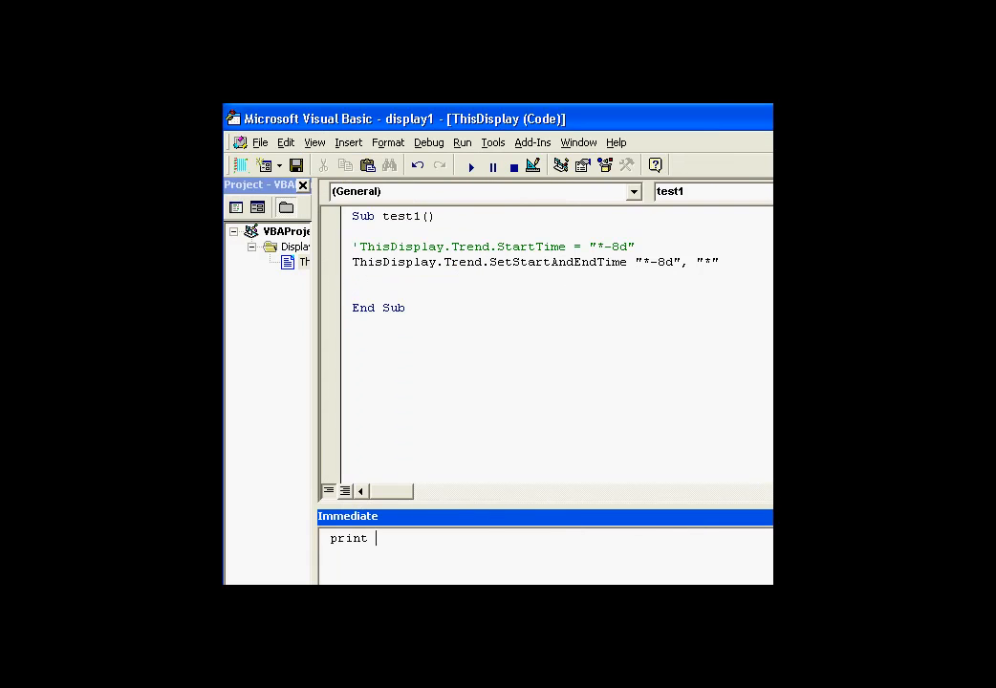
pyautogui.write('application.LastErrorMessage')
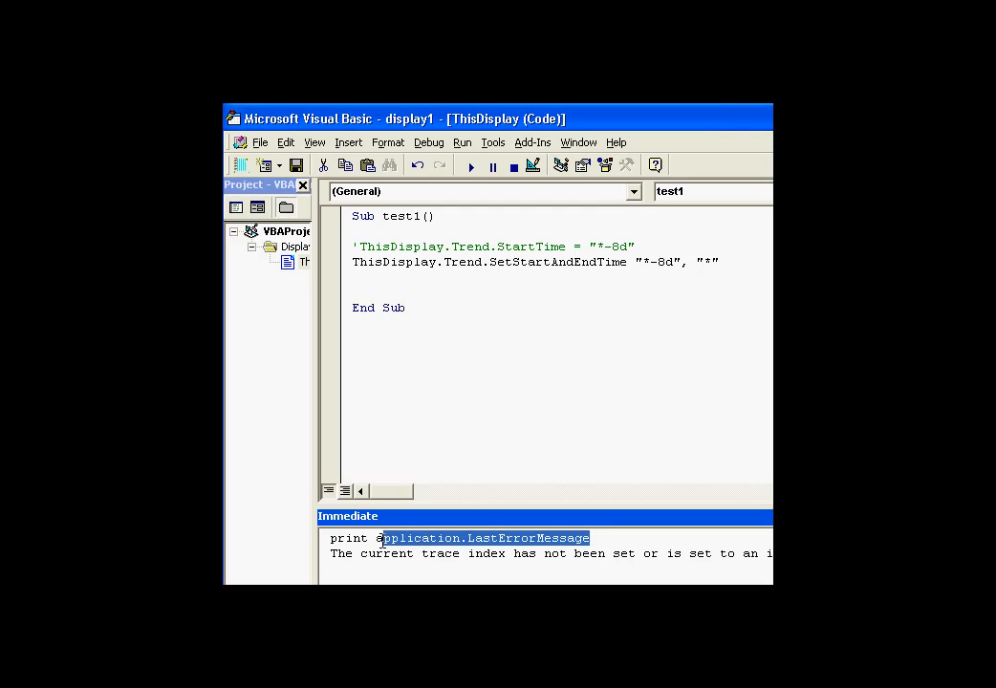
pyautogui.click(718, 261)
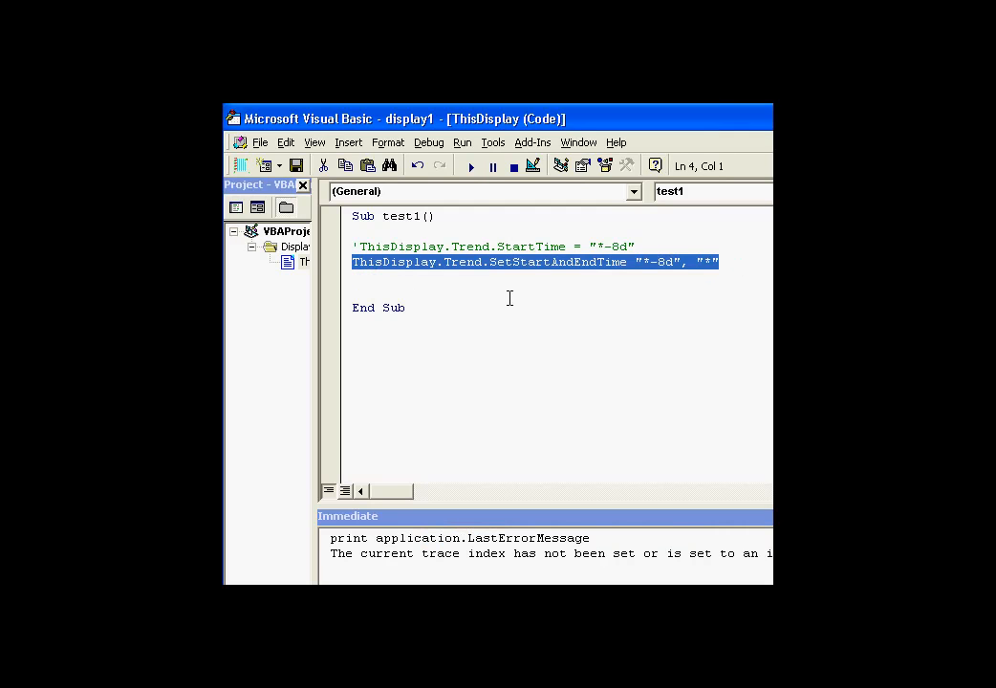
pyautogui.click(641, 246)
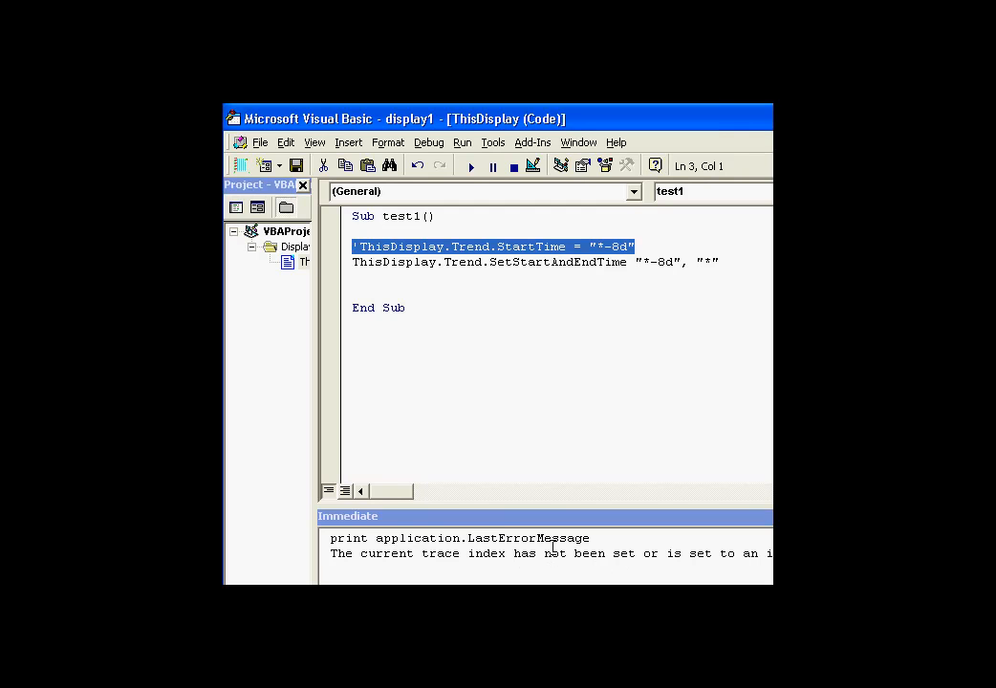
pyautogui.click(524, 568)
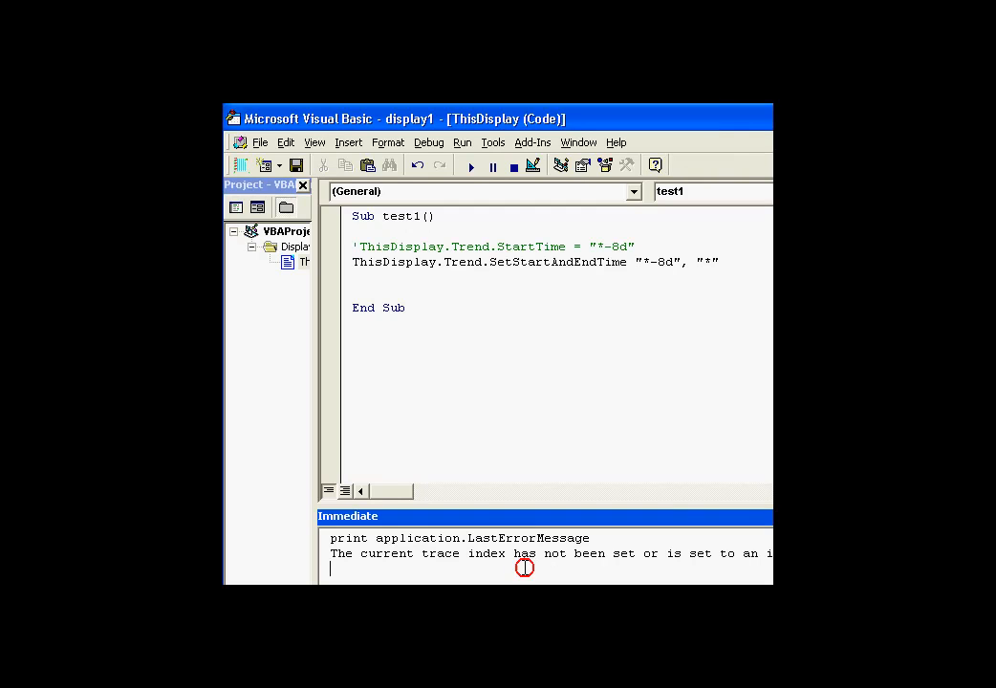
pyautogui.moveTo(686, 483)
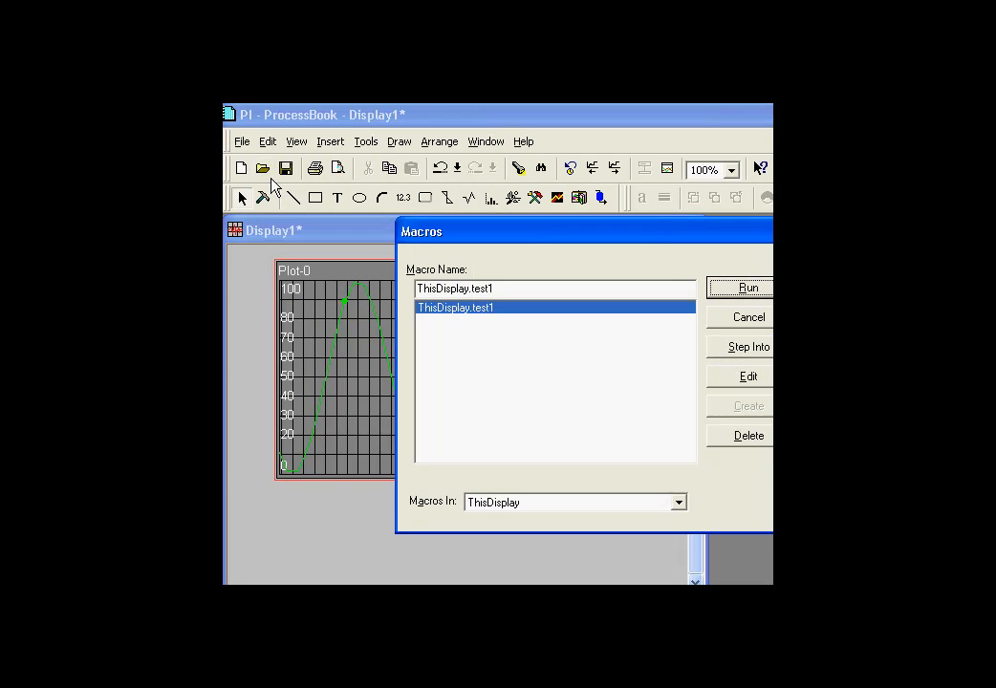
# Run ThisDisplay.test1 so the trend spans 4/22/2003 to 4/30/2003.
pyautogui.click(748, 287)
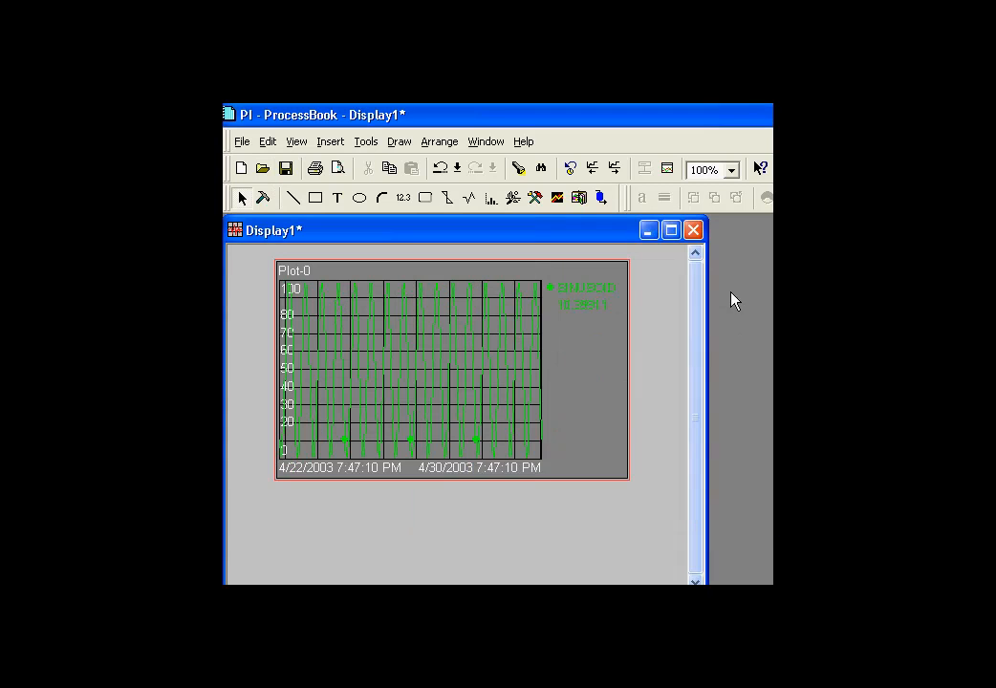
pyautogui.moveTo(574, 370)
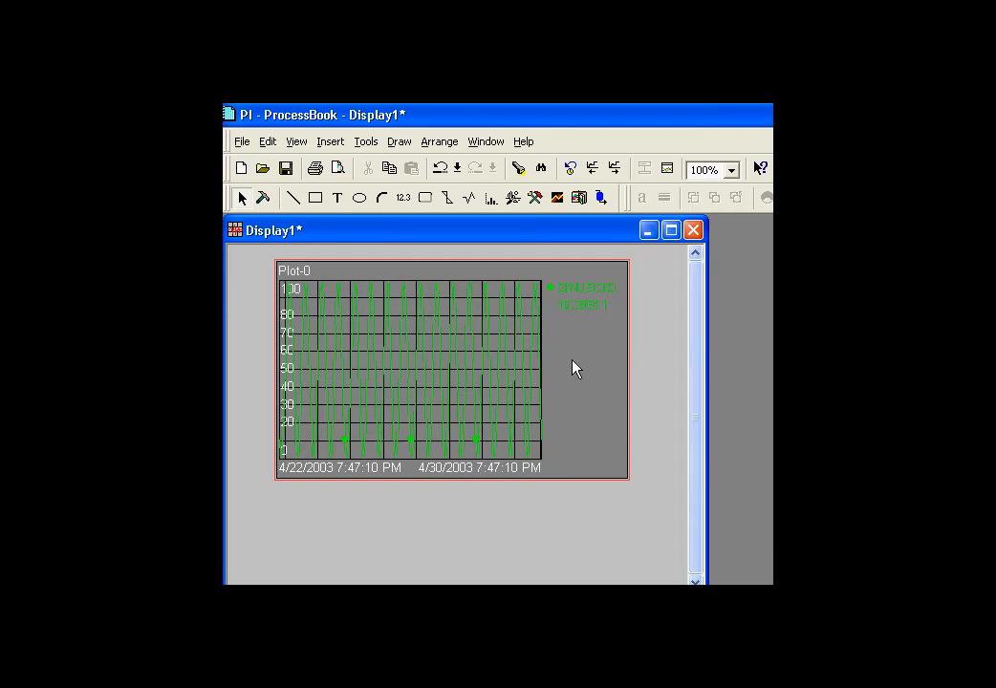